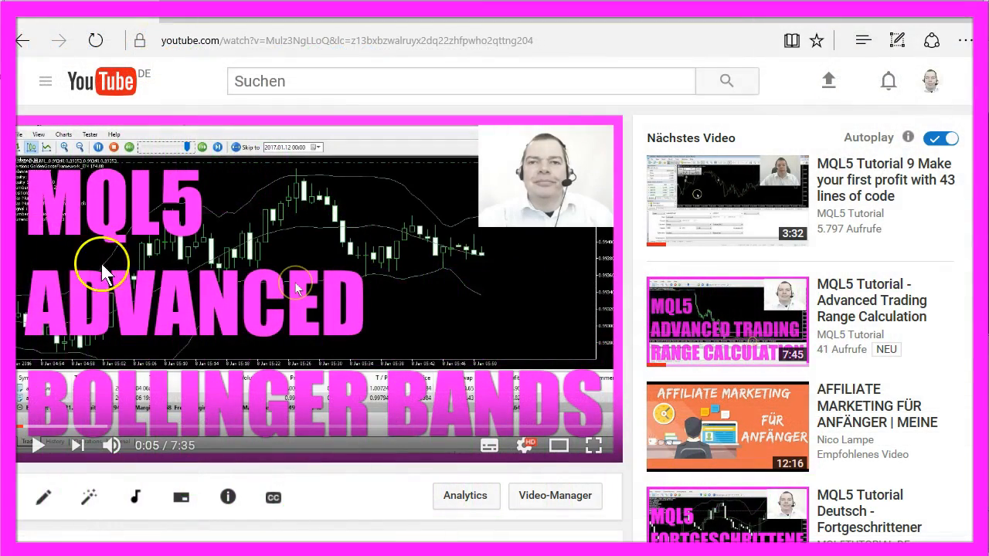
{"action": "mouse_move", "coordinate": [503, 425]}
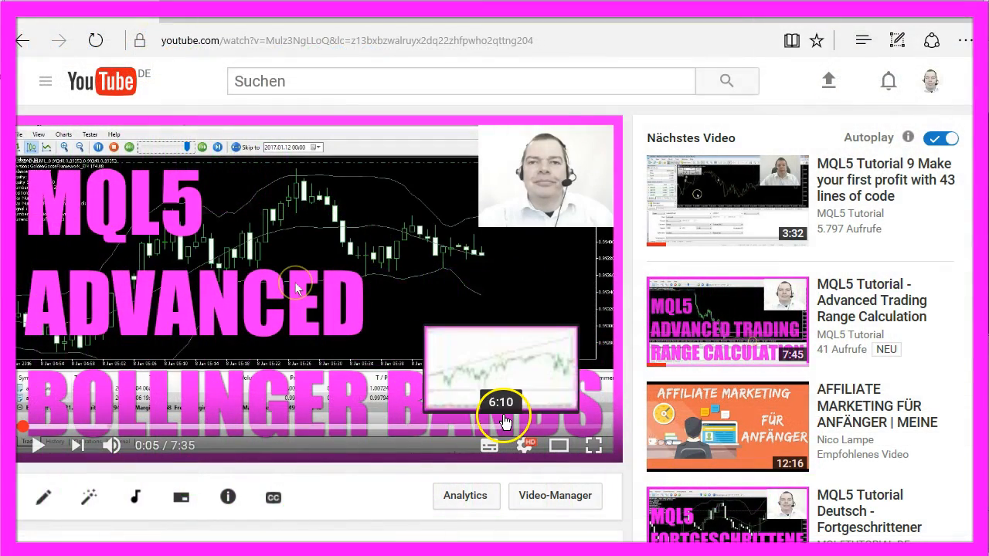
Seek the Bollinger Bands tutorial to 4:30, where the buy/sell signal code appears.
{"action": "left_click", "coordinate": [502, 425]}
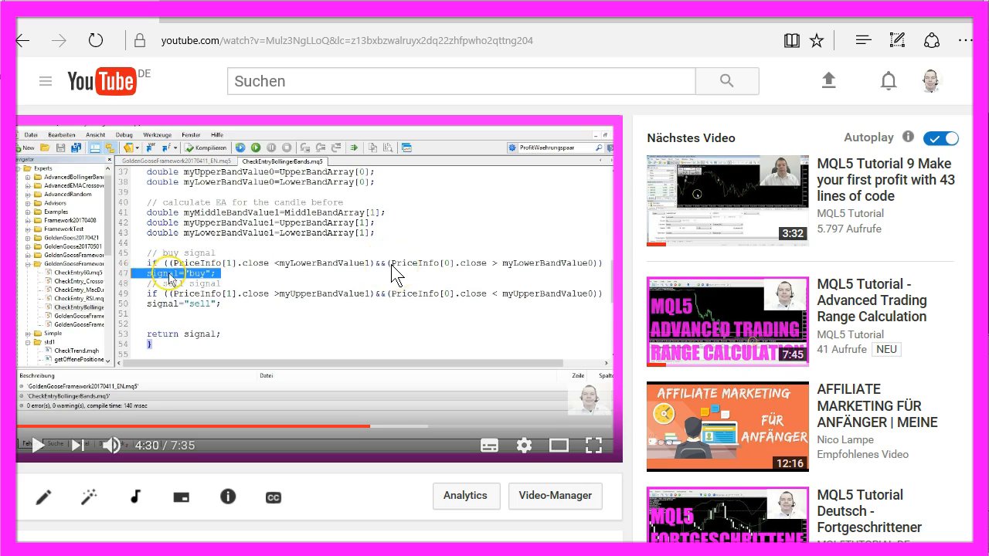
{"action": "mouse_move", "coordinate": [451, 270]}
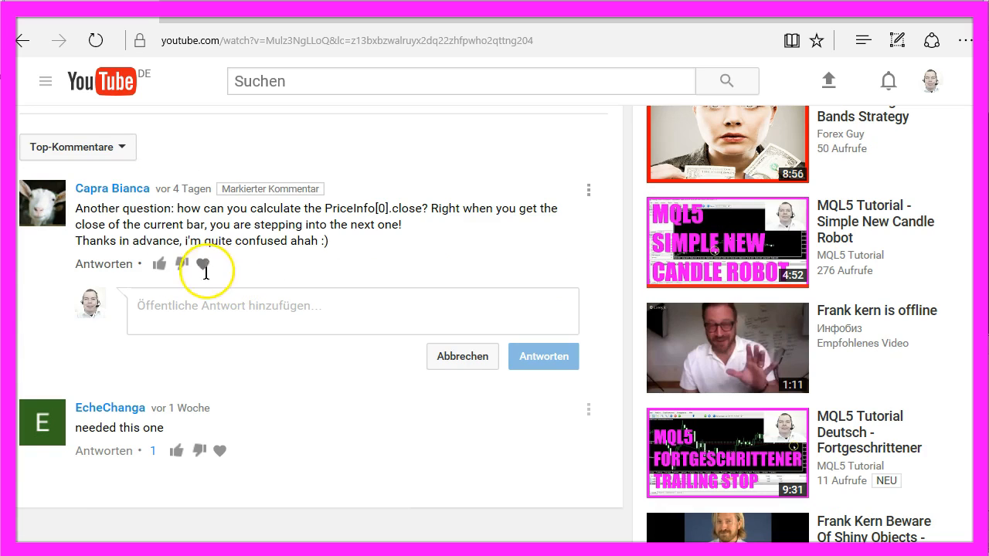
{"action": "mouse_move", "coordinate": [112, 188]}
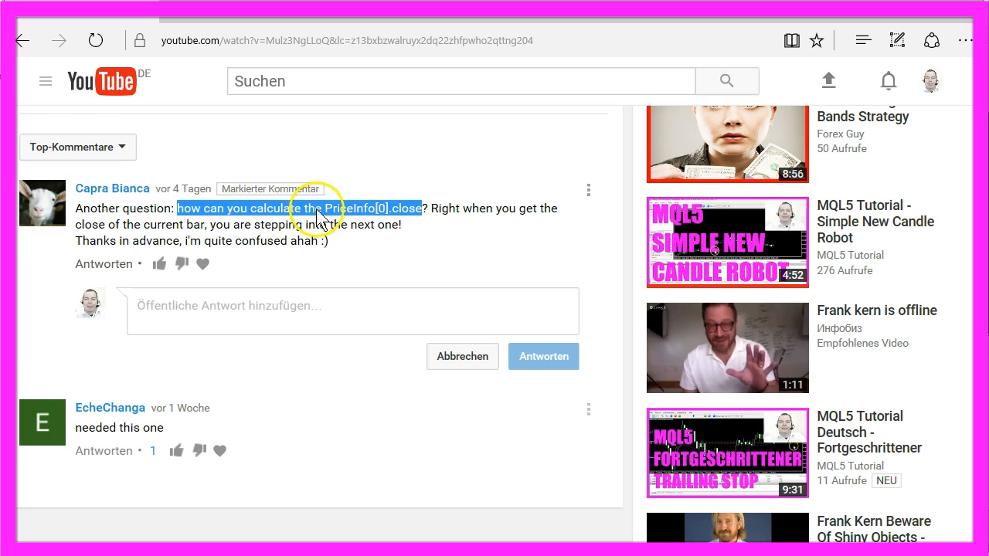
{"action": "mouse_move", "coordinate": [384, 216]}
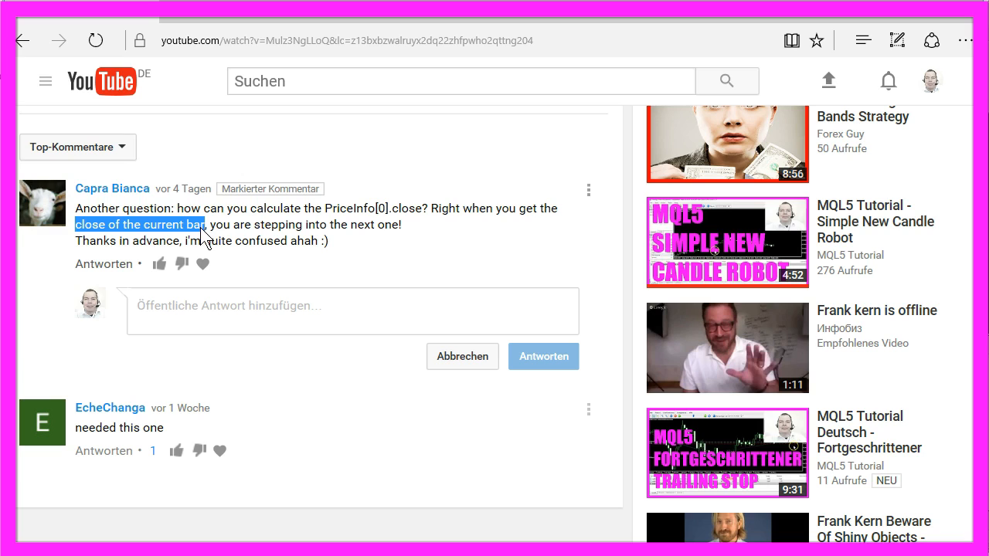
{"action": "mouse_move", "coordinate": [439, 280]}
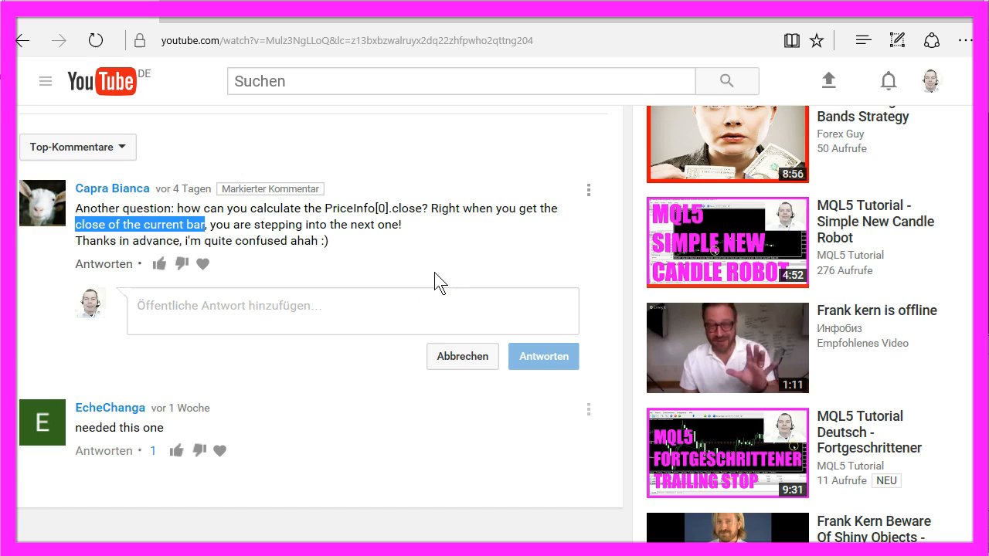
Highlight the viewer question about calculating PriceInfo[0].close for the current bar.
{"action": "double_click", "coordinate": [381, 208]}
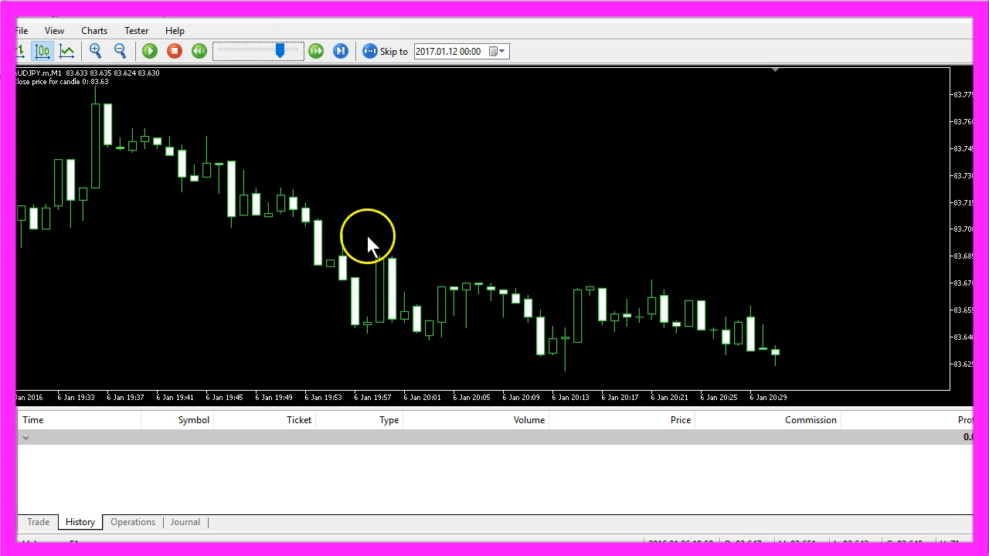
{"action": "mouse_move", "coordinate": [305, 232]}
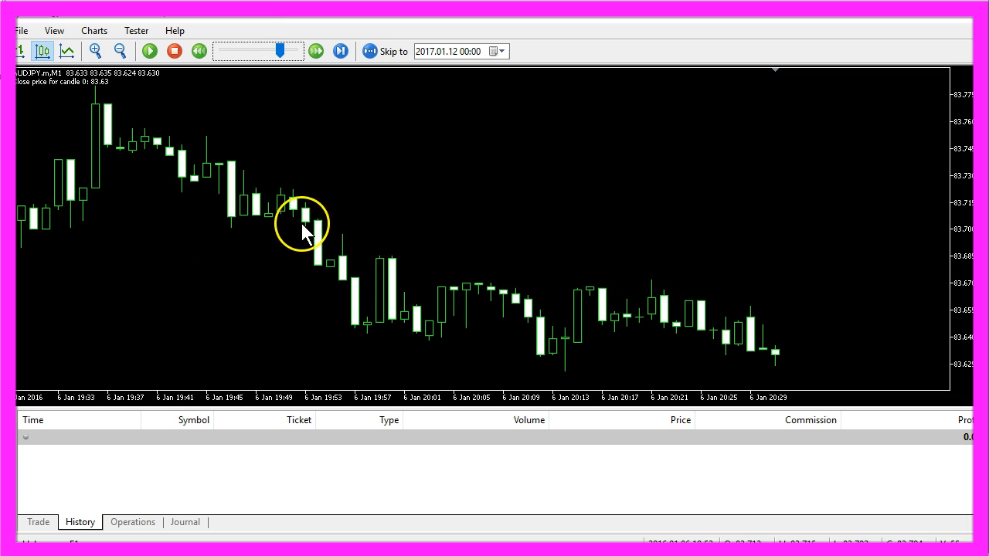
{"action": "mouse_move", "coordinate": [775, 359]}
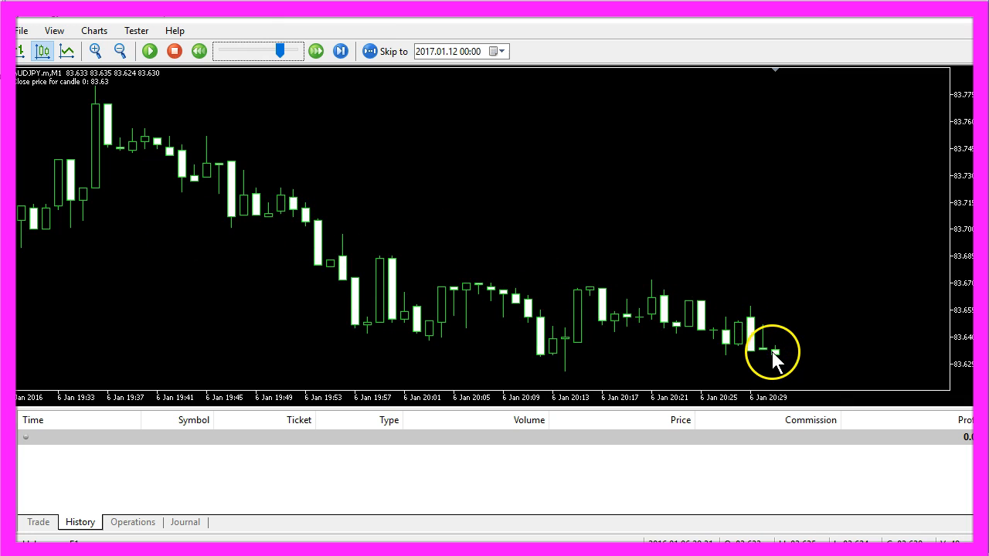
{"action": "mouse_move", "coordinate": [774, 360]}
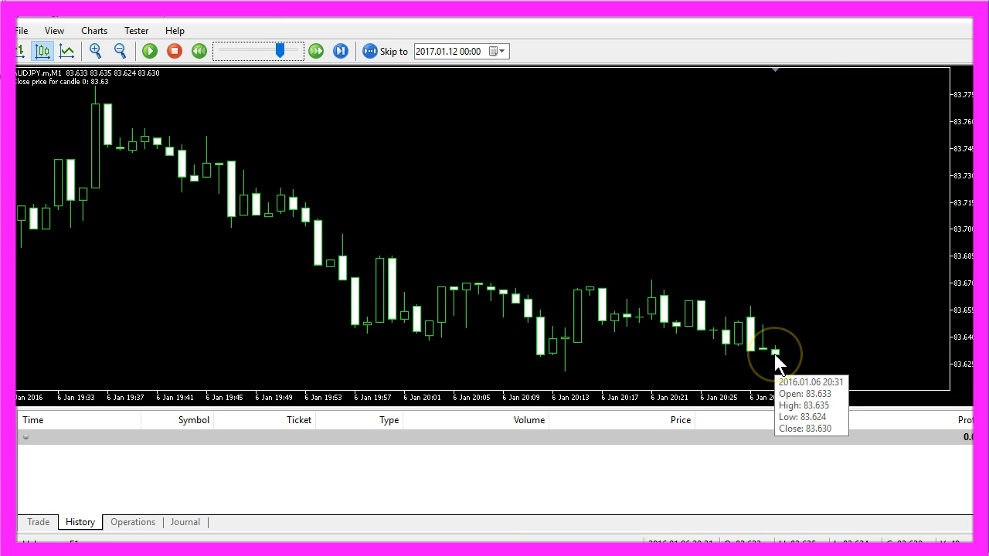
{"action": "mouse_move", "coordinate": [657, 324]}
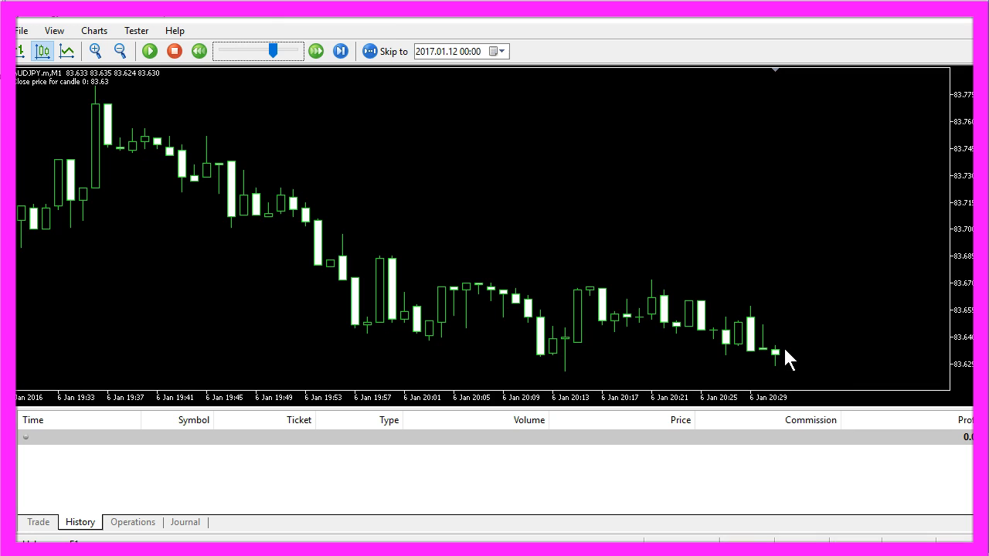
{"action": "mouse_move", "coordinate": [74, 100]}
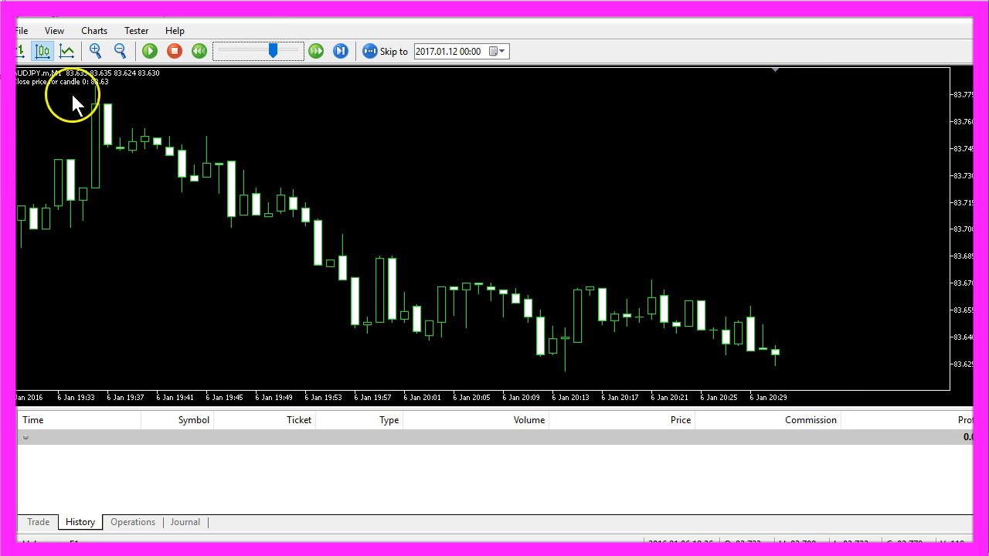
{"action": "mouse_move", "coordinate": [108, 93]}
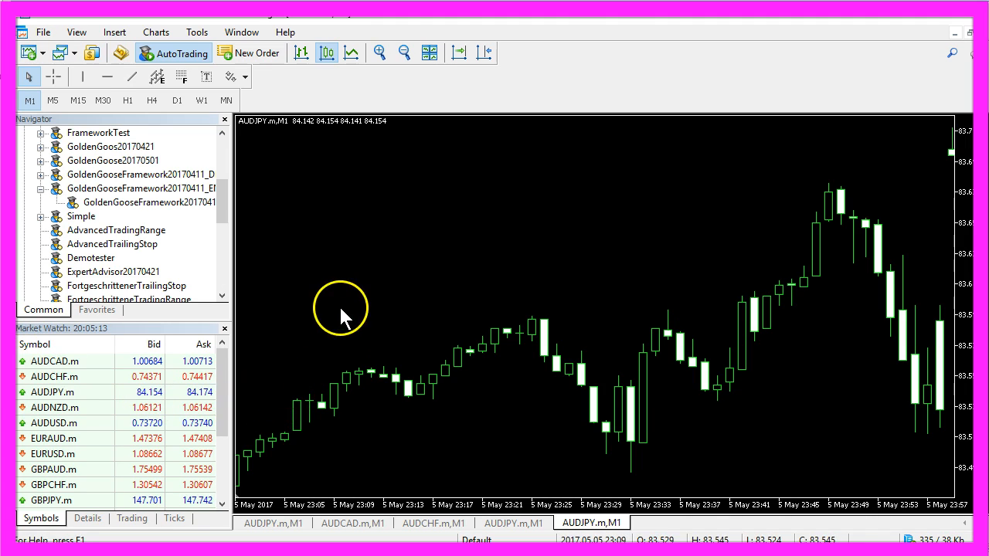
{"action": "mouse_move", "coordinate": [121, 53]}
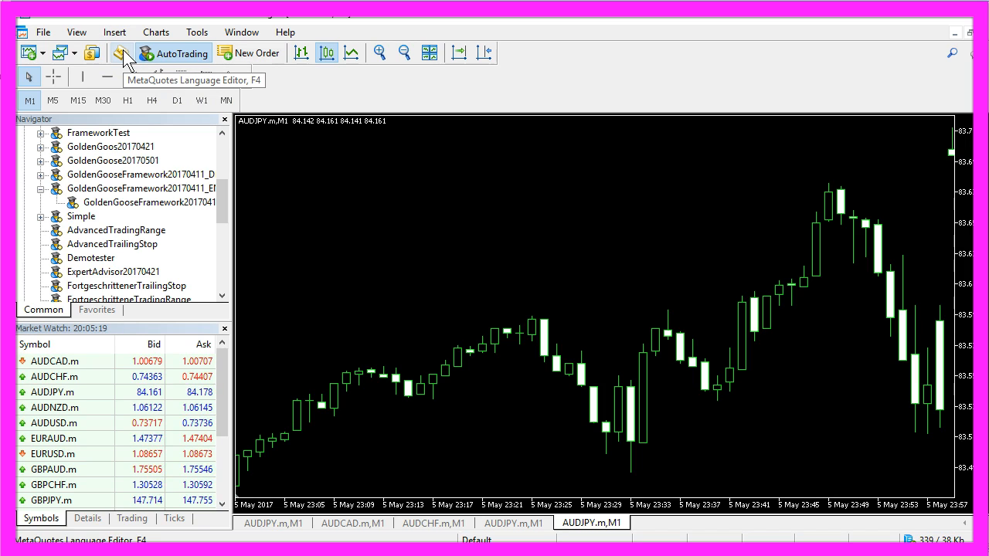
Launch MetaEditor from the MetaTrader 5 toolbar.
{"action": "left_click", "coordinate": [124, 53]}
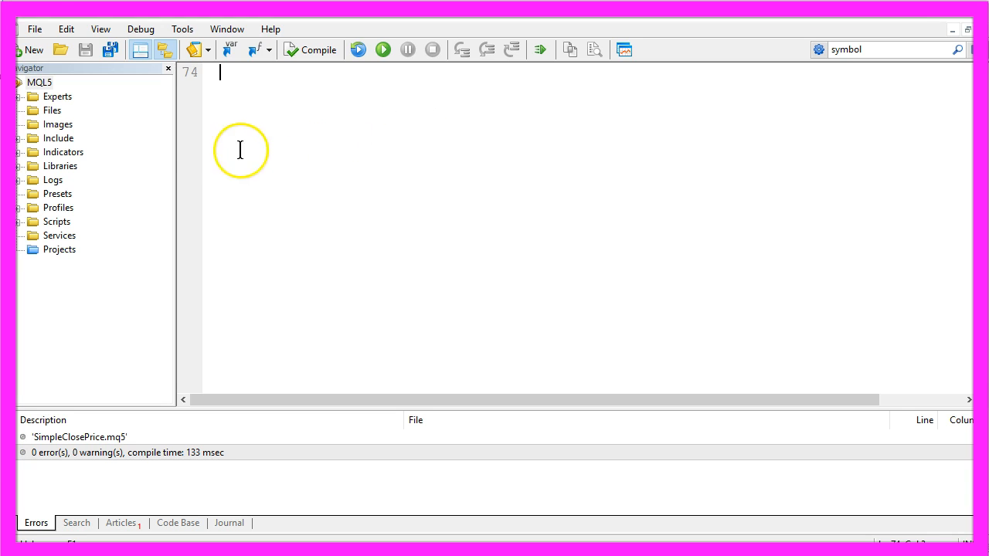
Create the SimpleClosePrice expert advisor from the MQL5 Wizard's Expert Advisor template.
{"action": "left_click", "coordinate": [35, 28]}
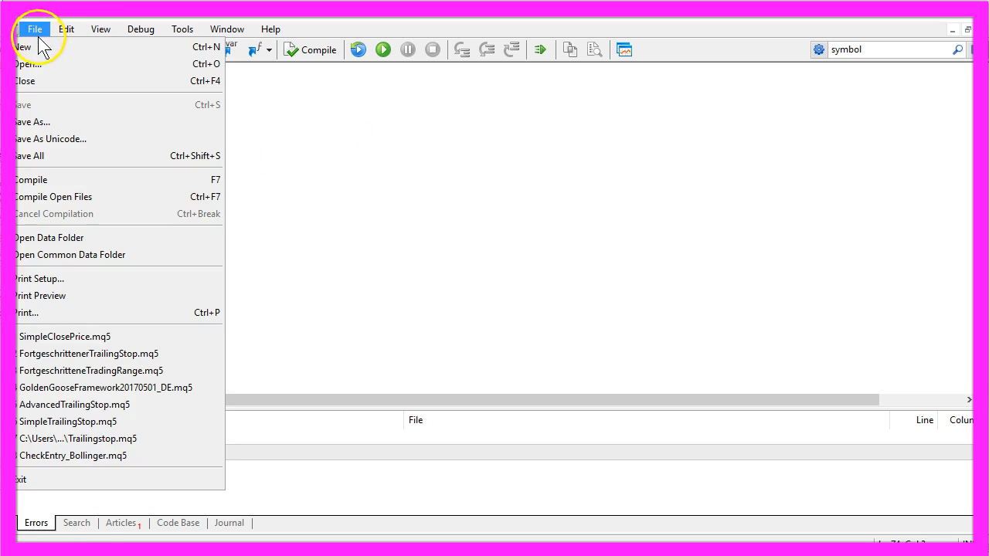
{"action": "left_click", "coordinate": [23, 47]}
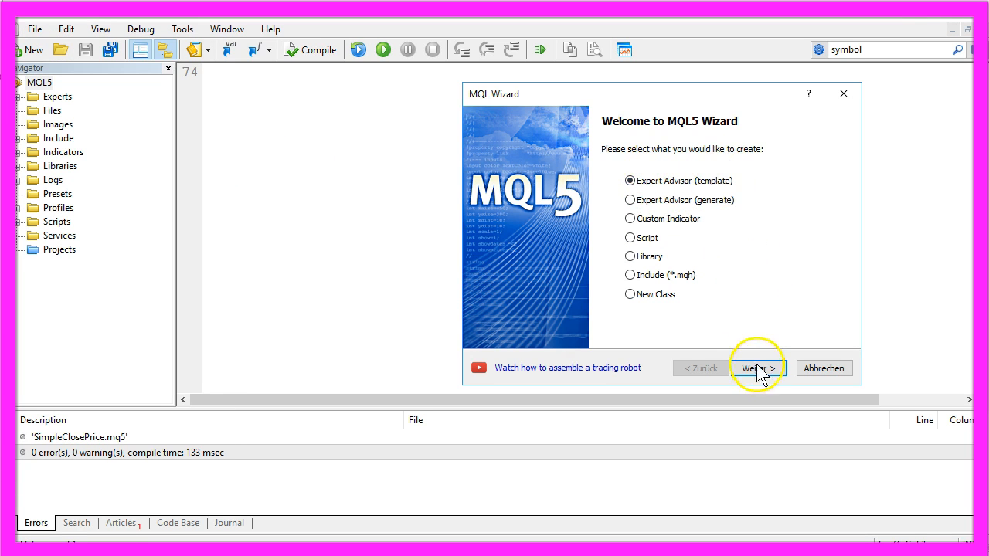
{"action": "left_click", "coordinate": [754, 367]}
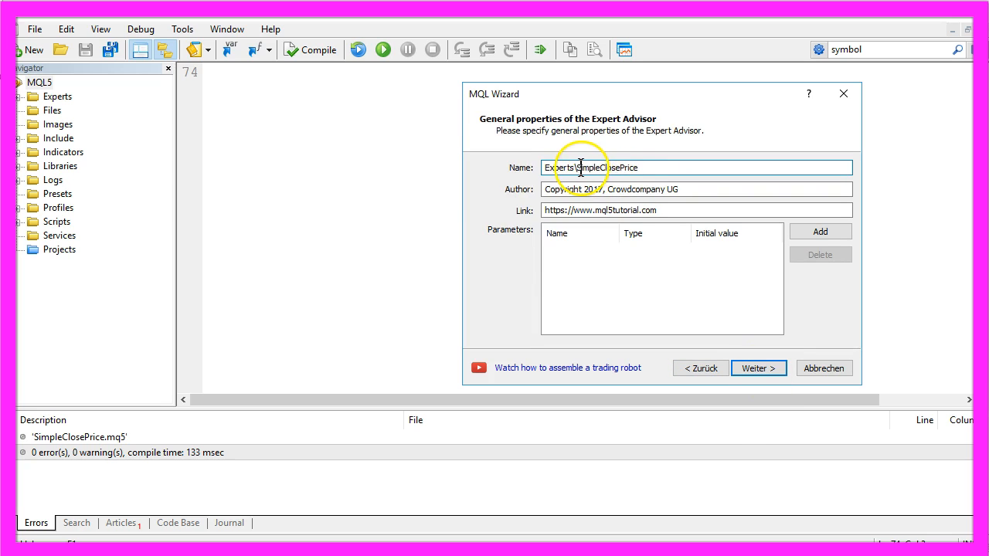
{"action": "double_click", "coordinate": [581, 167]}
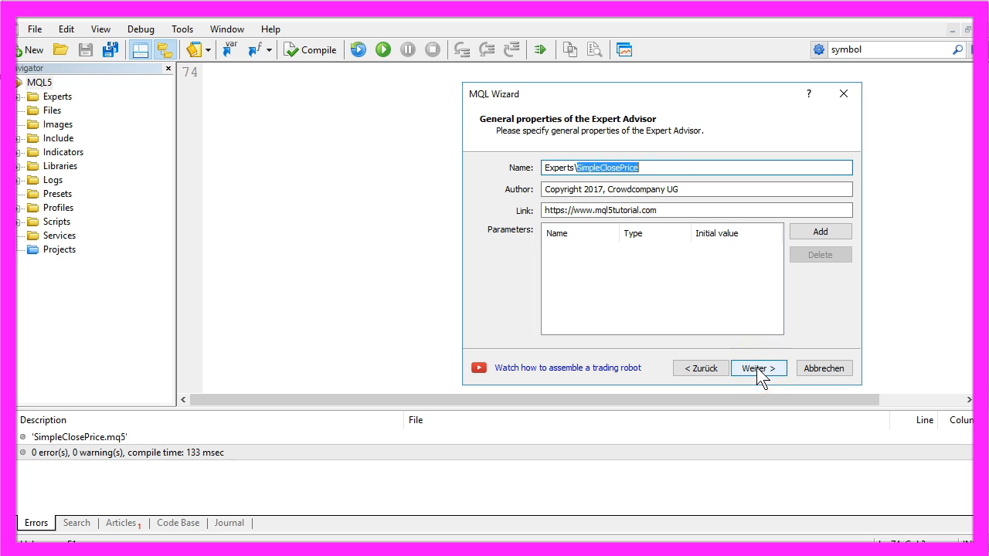
{"action": "left_click", "coordinate": [757, 368]}
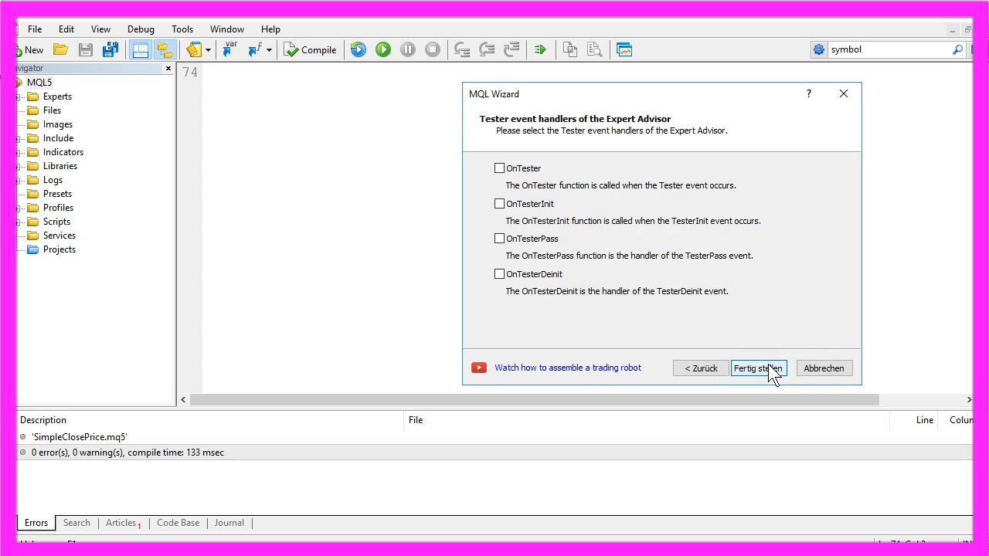
{"action": "left_click", "coordinate": [756, 368]}
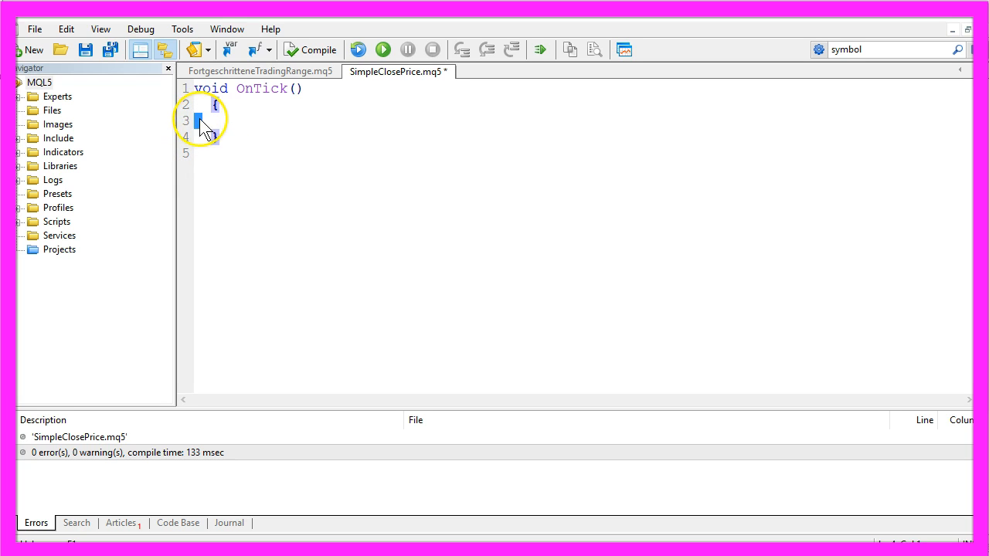
Add 'Create an Array' and sort-from-current-candle comments, then highlight ArraySetAsSeries.
{"action": "type", "text": "// Create an Array"}
{"action": "type", "text": "MqlRates PriceInformation[];"}
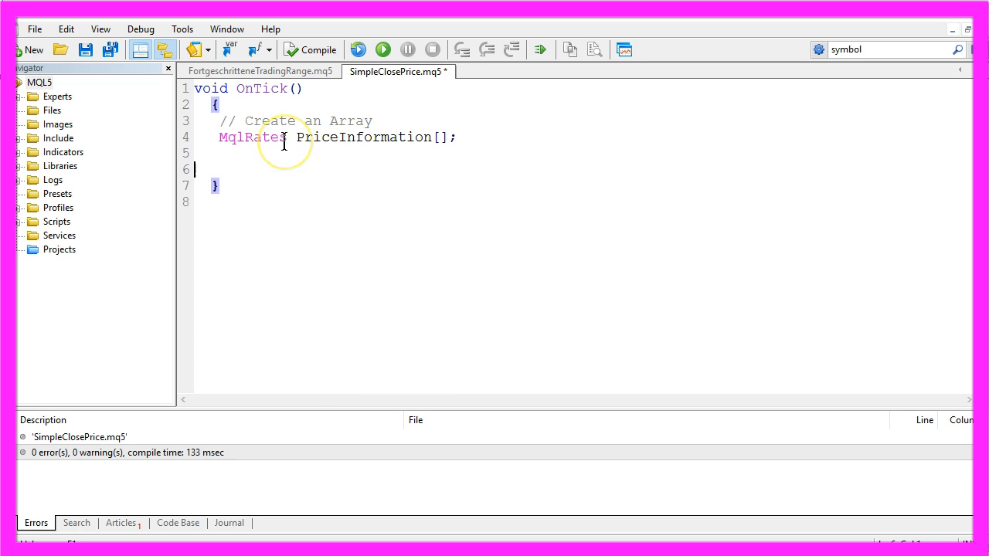
{"action": "type", "text": "// Sort it from current candle to oldes candle"}
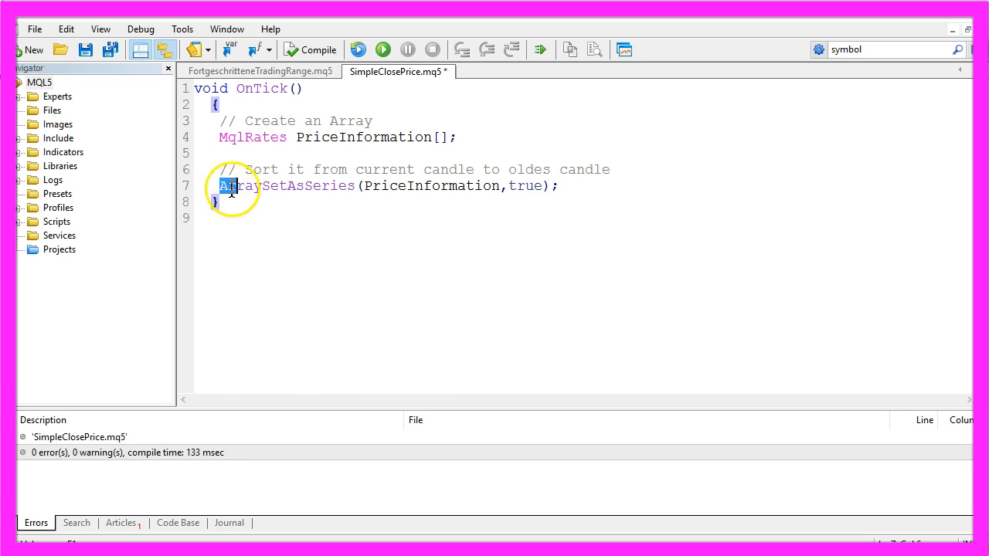
{"action": "double_click", "coordinate": [430, 185]}
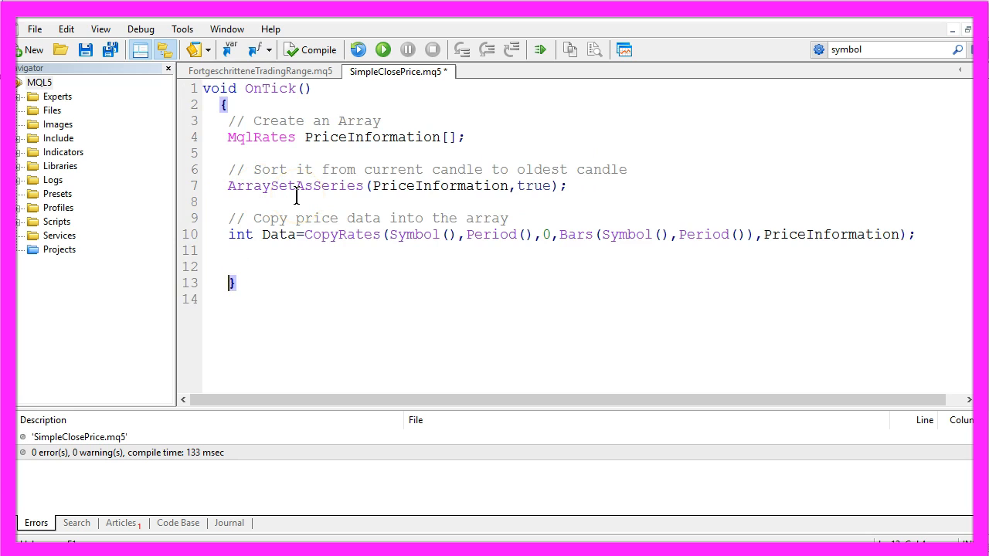
Add a commented double closePrice = PriceInformation[0].close line after CopyRates.
{"action": "double_click", "coordinate": [417, 234]}
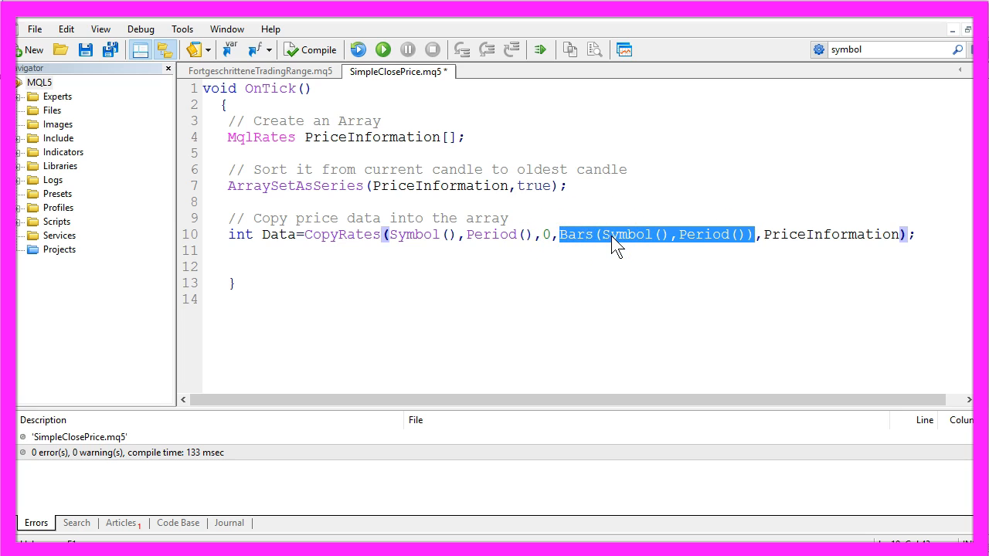
{"action": "mouse_move", "coordinate": [699, 234]}
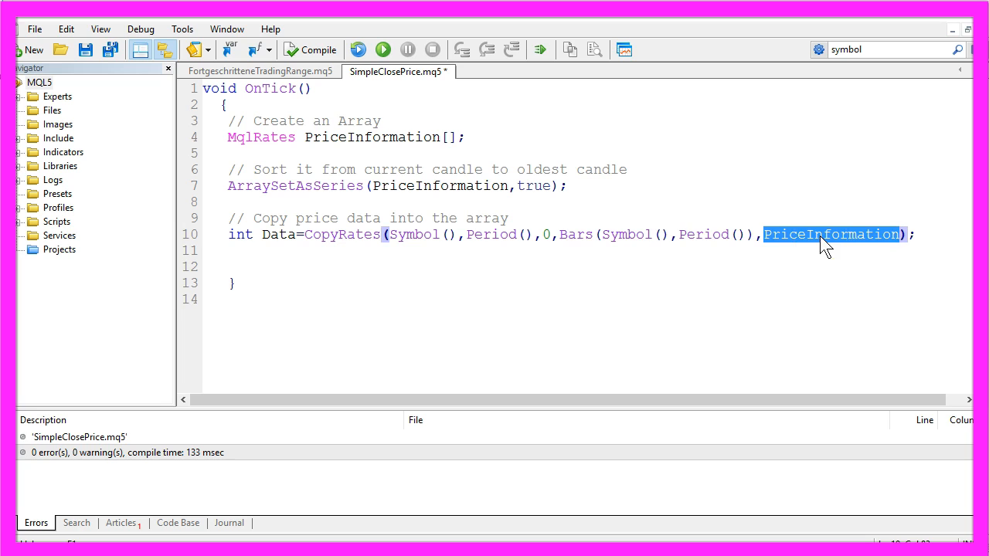
{"action": "mouse_move", "coordinate": [892, 245]}
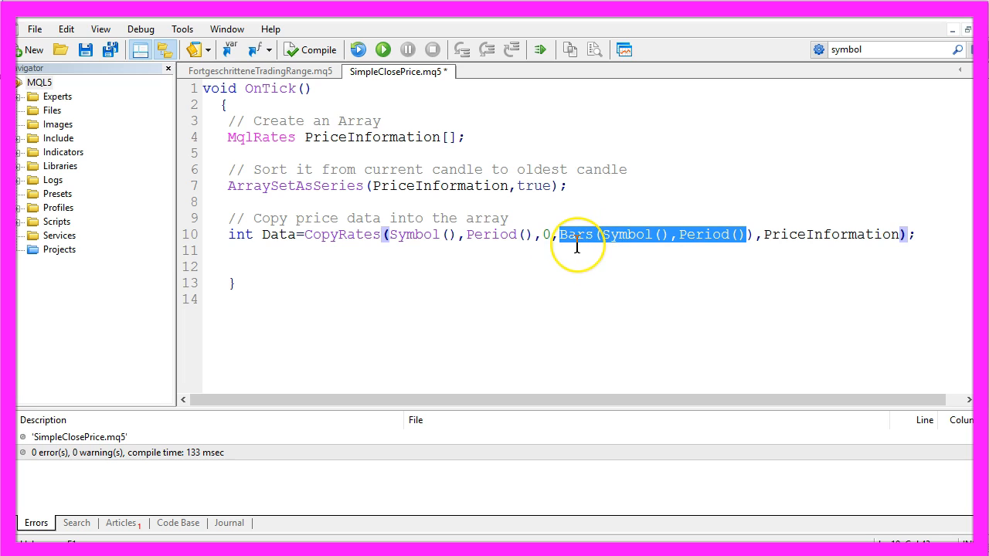
{"action": "mouse_move", "coordinate": [613, 252]}
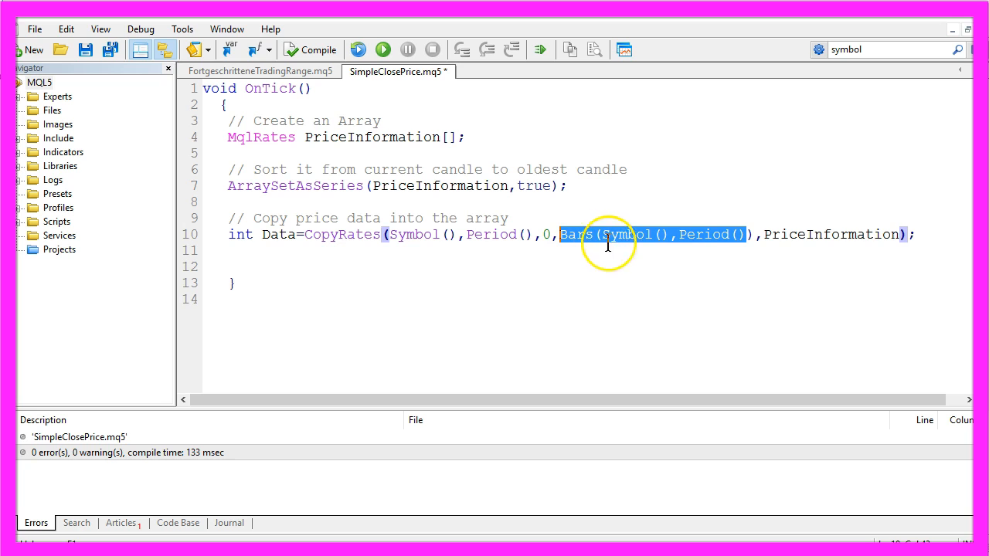
{"action": "mouse_move", "coordinate": [678, 236]}
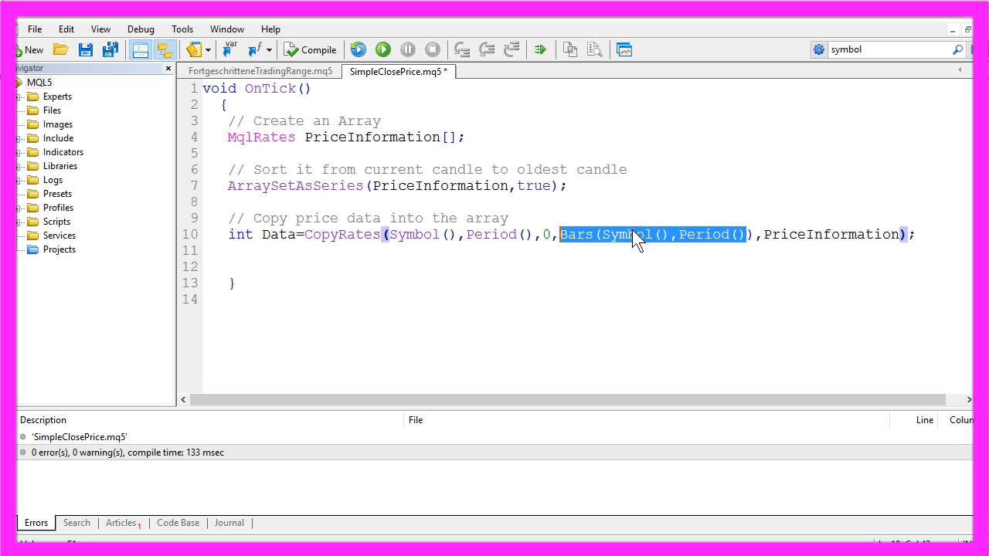
{"action": "left_click", "coordinate": [575, 235]}
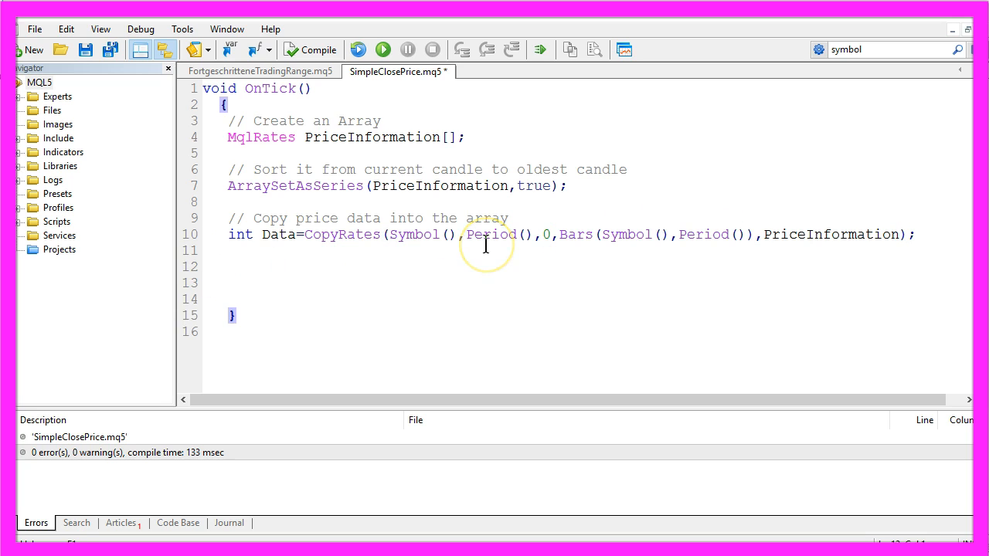
{"action": "type", "text": "// get the current Close price"}
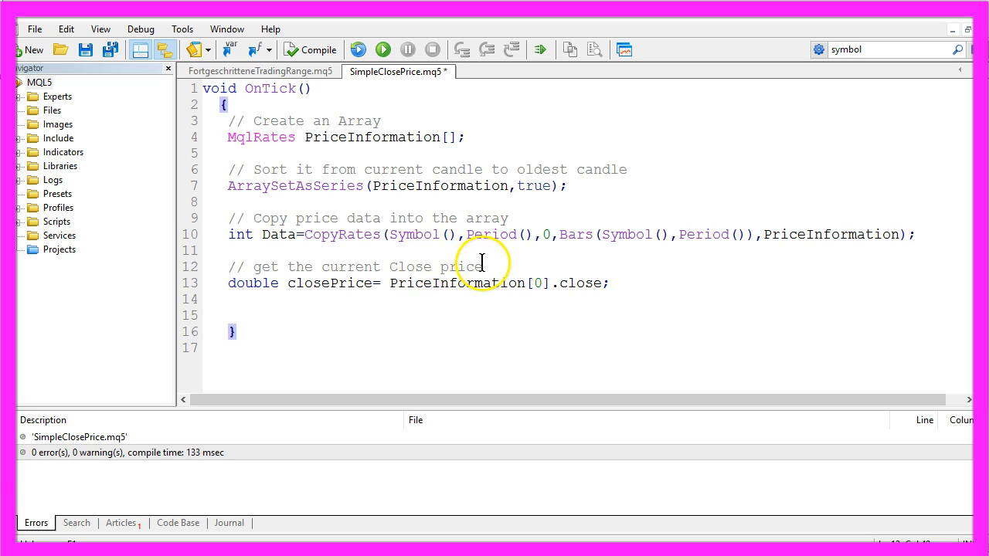
{"action": "mouse_move", "coordinate": [258, 299]}
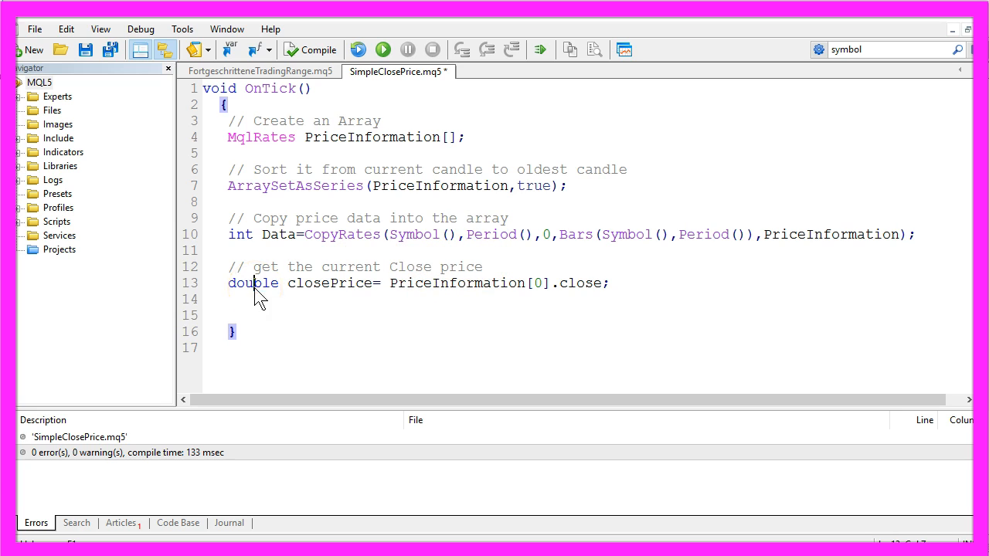
{"action": "double_click", "coordinate": [331, 283]}
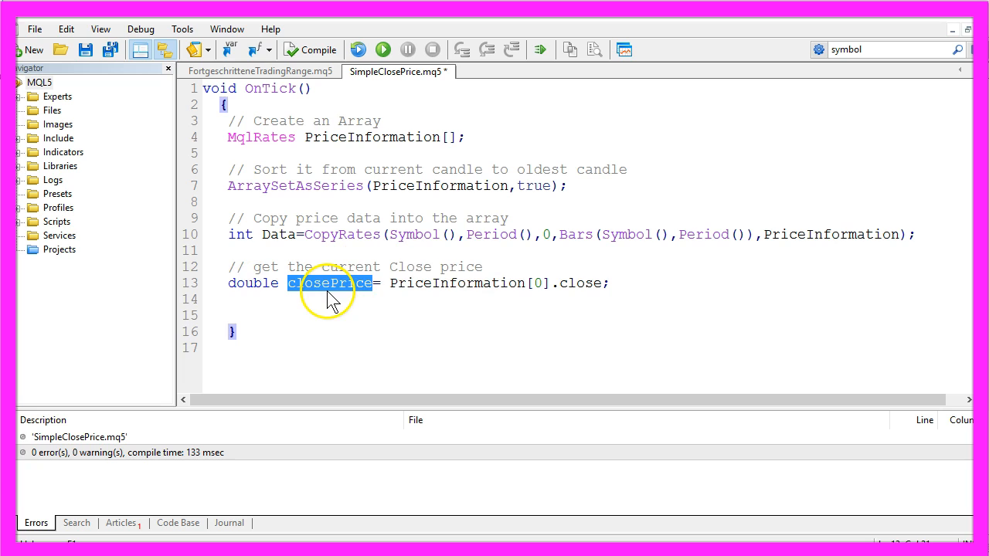
{"action": "mouse_move", "coordinate": [261, 282]}
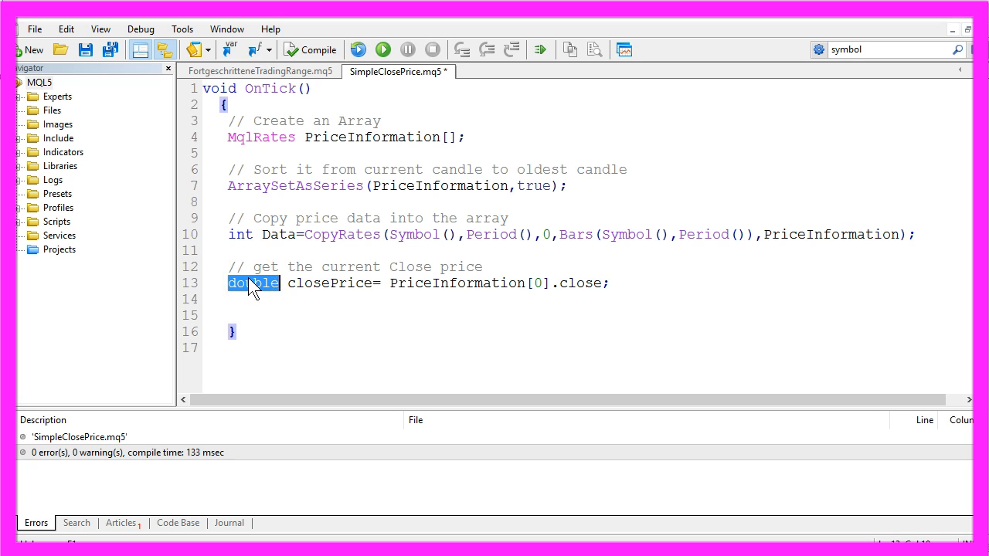
Look up the double type in the MQL5 Reference with F1.
{"action": "key", "text": "f1"}
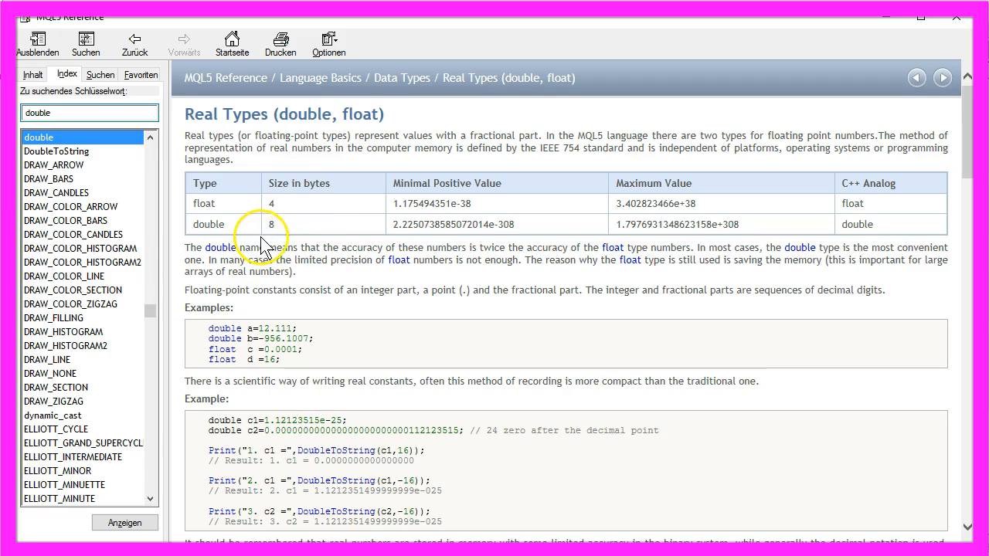
Highlight double's details and the sentence saying it has twice float's accuracy.
{"action": "double_click", "coordinate": [301, 135]}
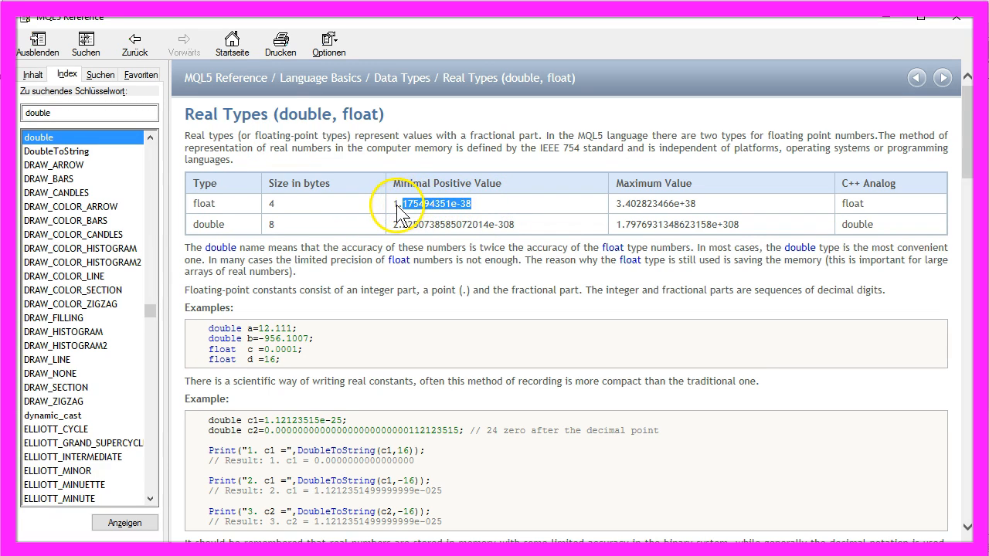
{"action": "left_click_drag", "start_coordinate": [322, 247], "coordinate": [690, 247]}
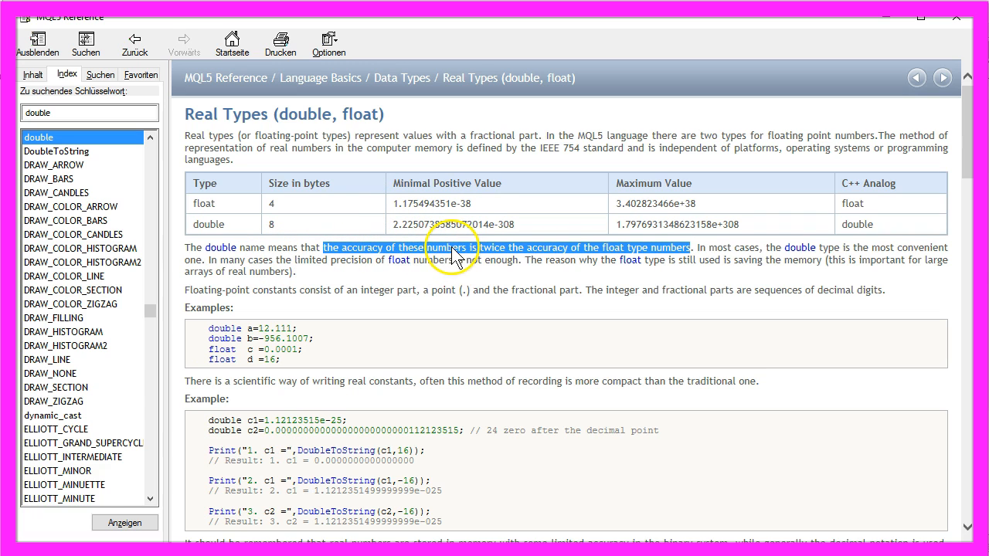
{"action": "mouse_move", "coordinate": [583, 253]}
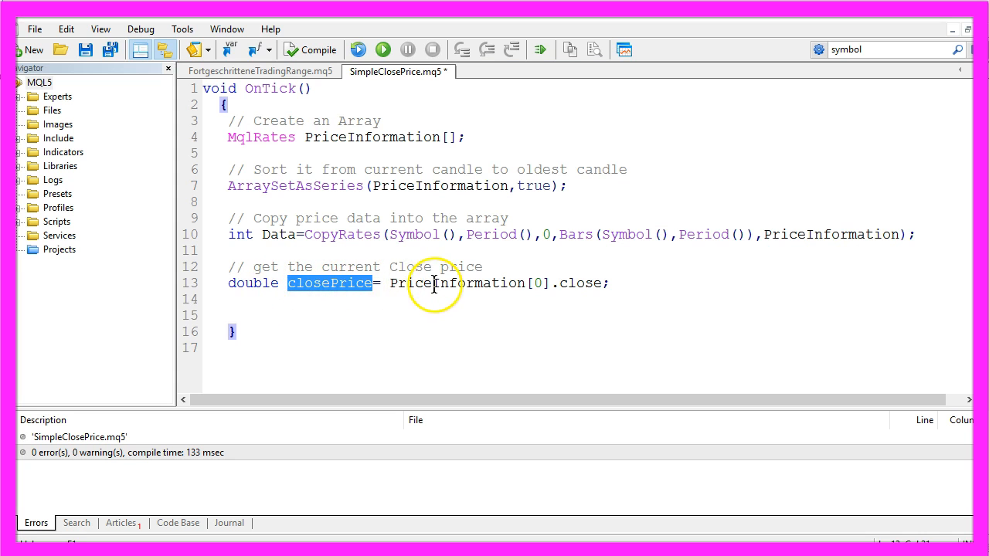
Point out PriceInformation in the close statement and position the cursor for the output line.
{"action": "double_click", "coordinate": [580, 283]}
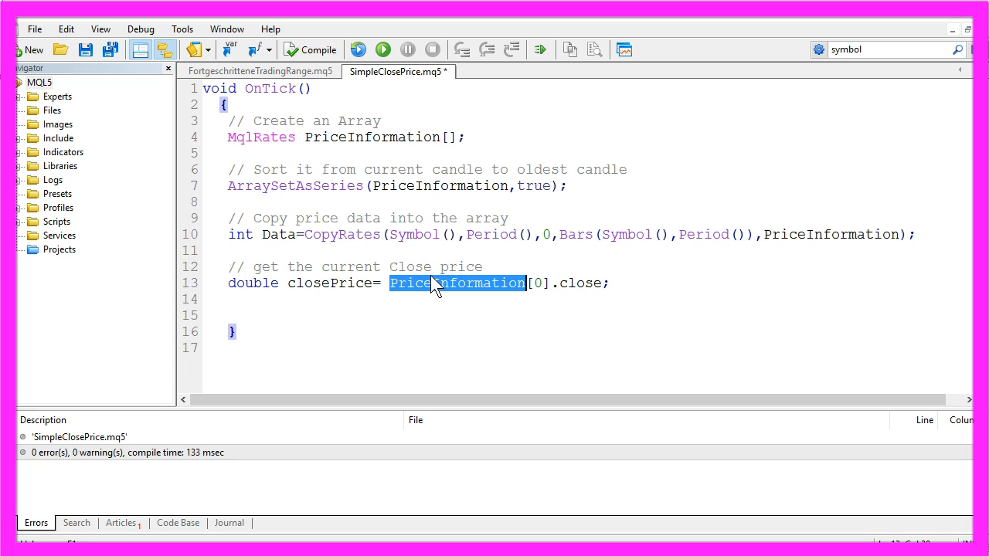
{"action": "left_click", "coordinate": [539, 283]}
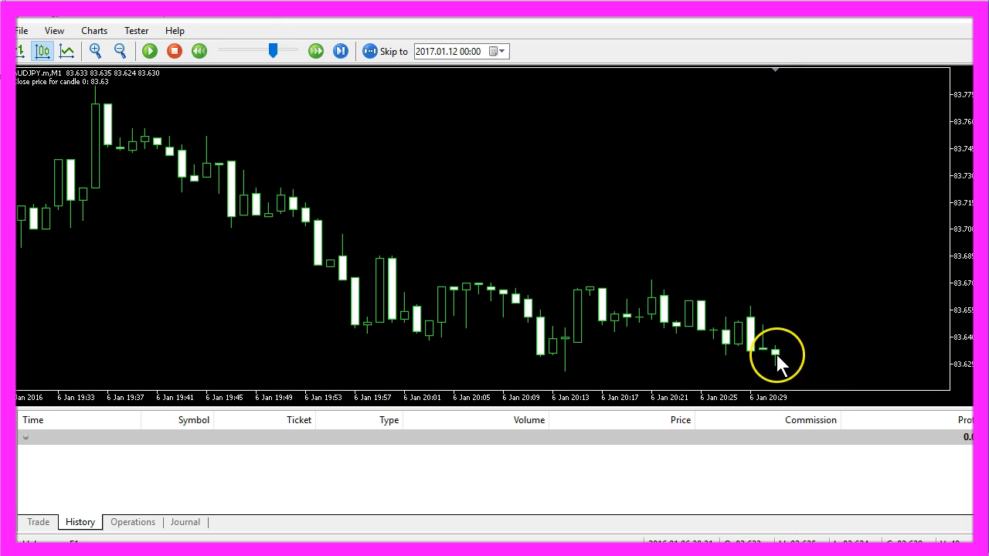
{"action": "mouse_move", "coordinate": [776, 356]}
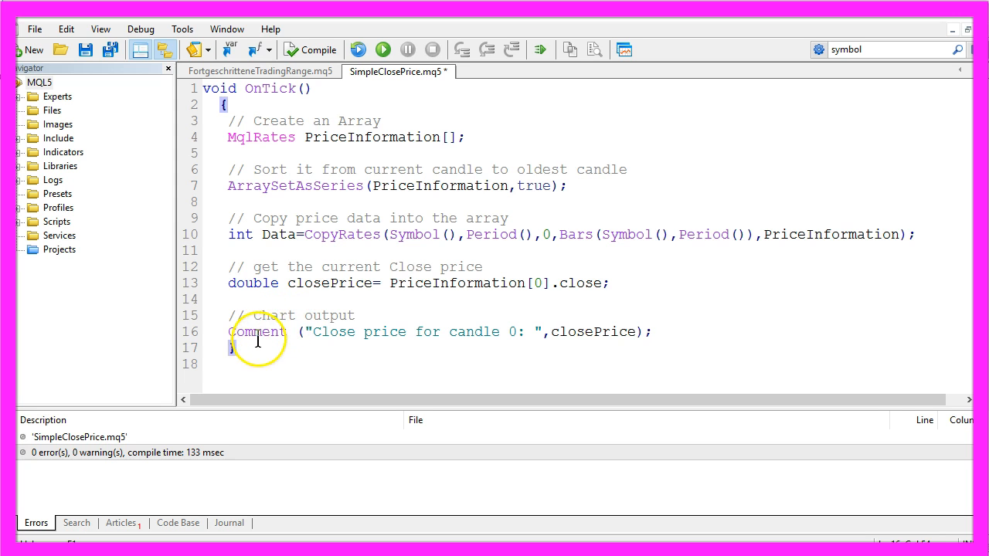
Walk through the Comment call's label text and closePrice argument, tracing closePrice to its declaration.
{"action": "double_click", "coordinate": [256, 332]}
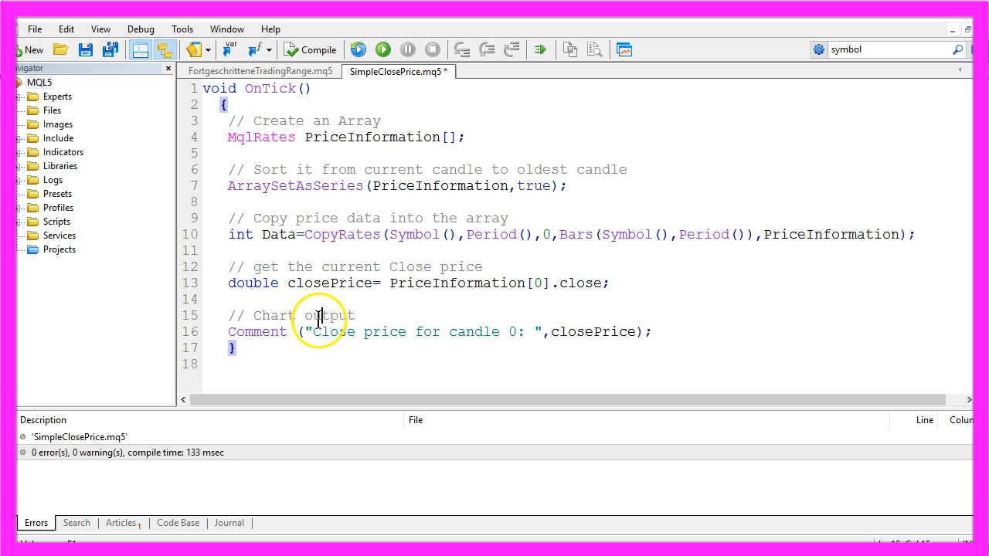
{"action": "left_click_drag", "start_coordinate": [313, 331], "coordinate": [535, 331]}
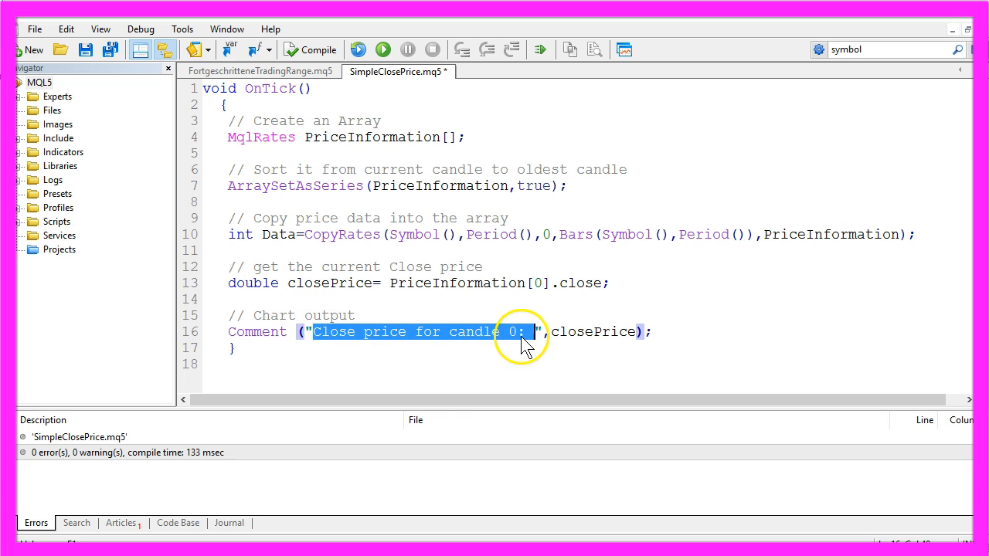
{"action": "double_click", "coordinate": [595, 331]}
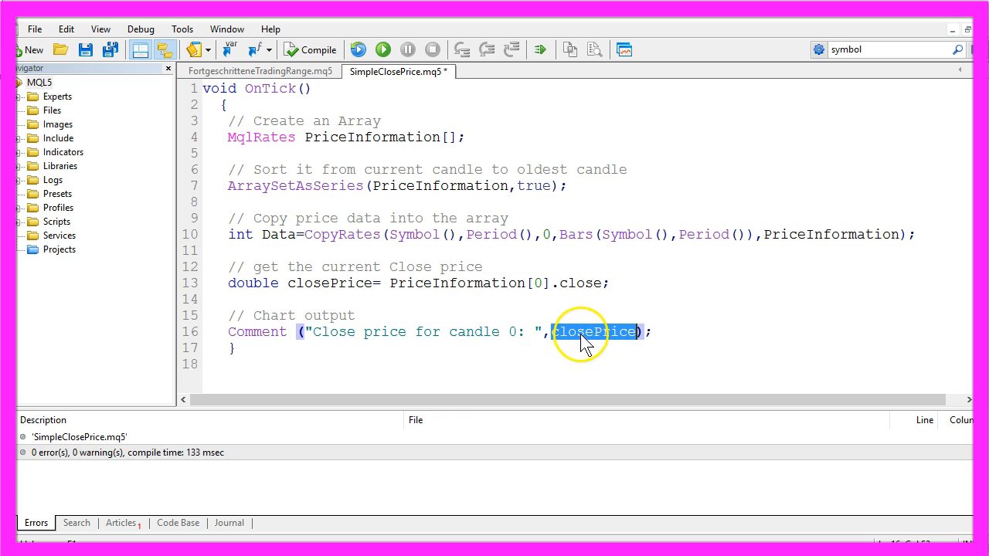
{"action": "double_click", "coordinate": [330, 283]}
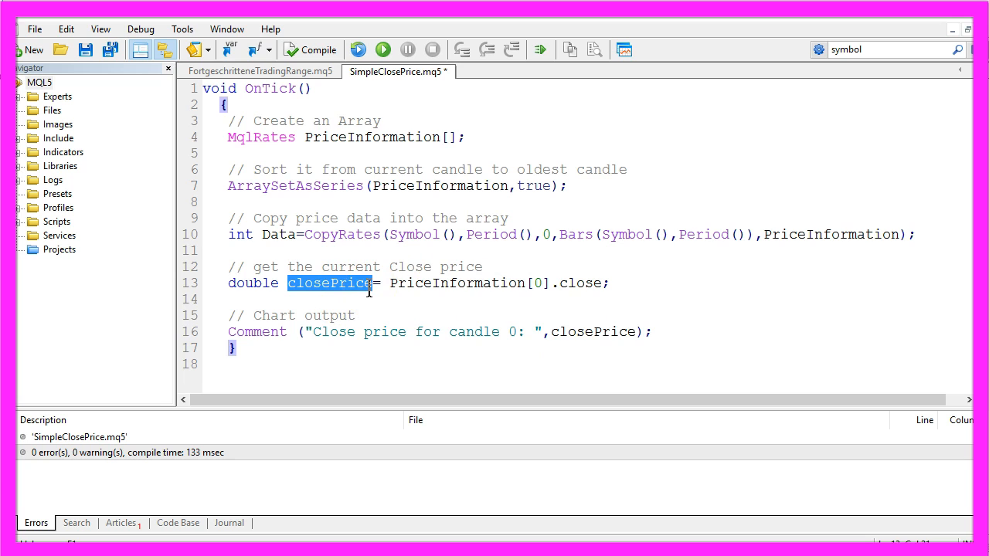
{"action": "mouse_move", "coordinate": [328, 77]}
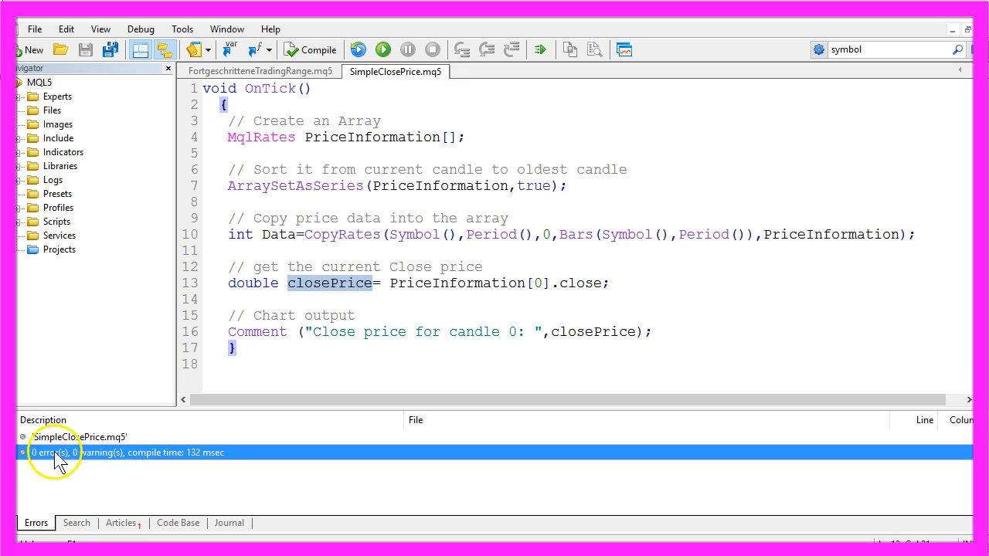
{"action": "mouse_move", "coordinate": [110, 466]}
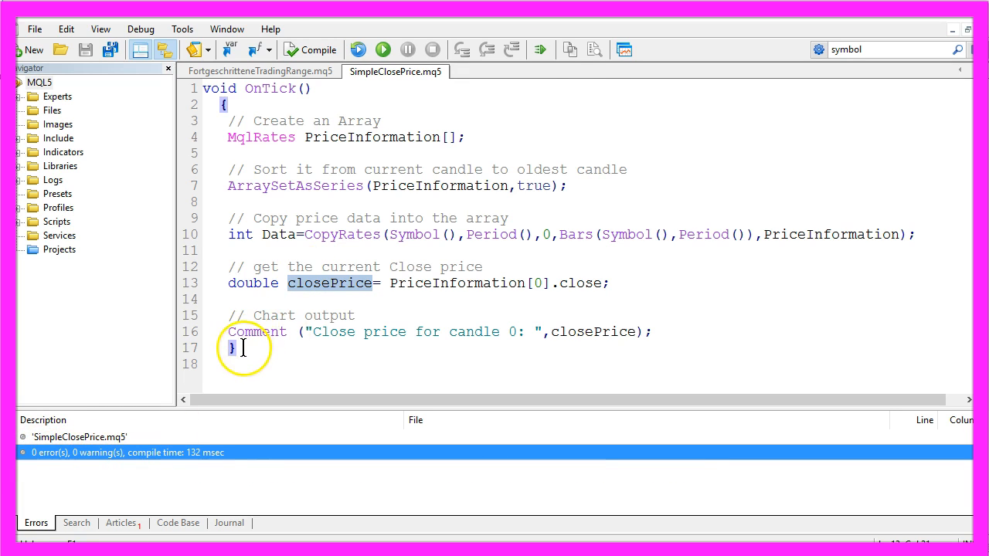
{"action": "mouse_move", "coordinate": [626, 48]}
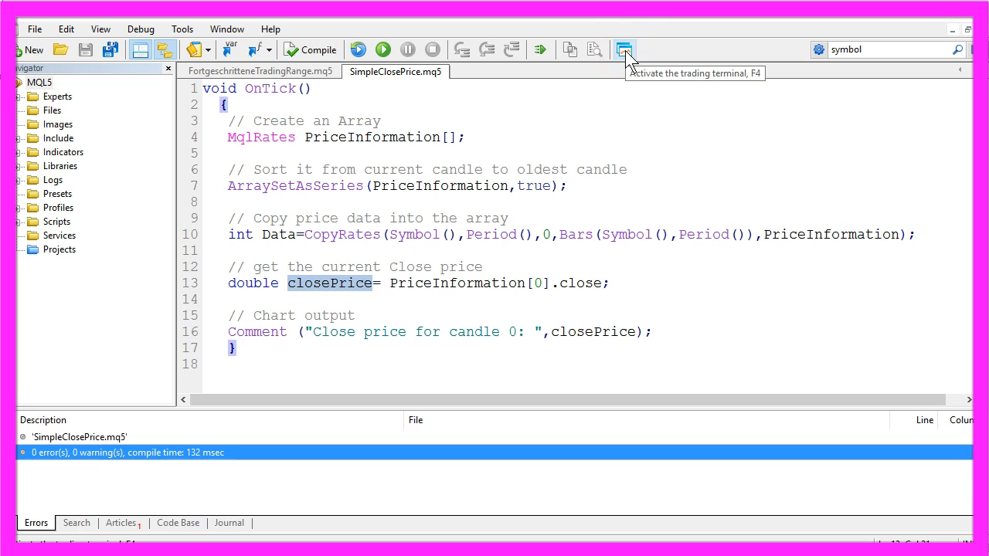
Switch to the MetaTrader 5 terminal and show the Strategy Tester panel.
{"action": "left_click", "coordinate": [624, 49]}
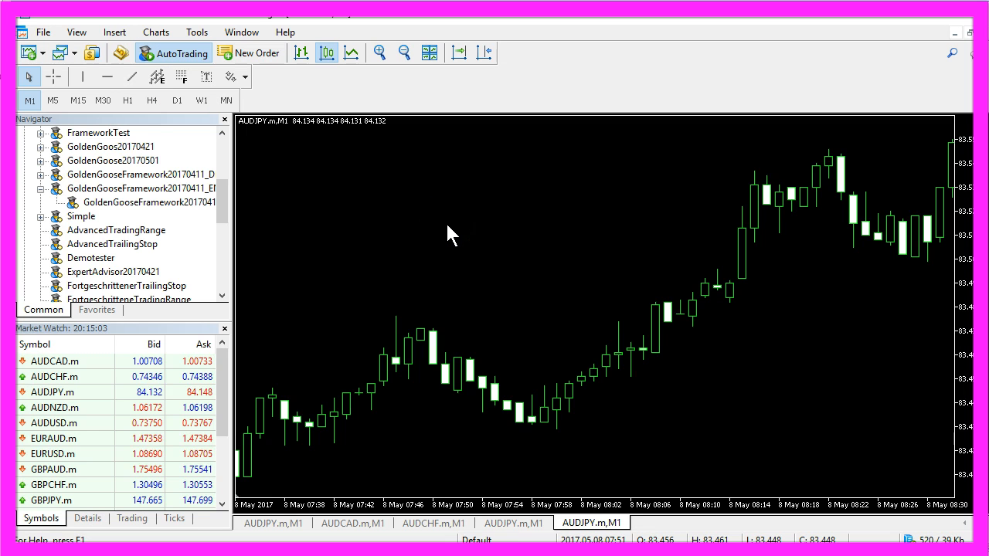
{"action": "left_click", "coordinate": [77, 32]}
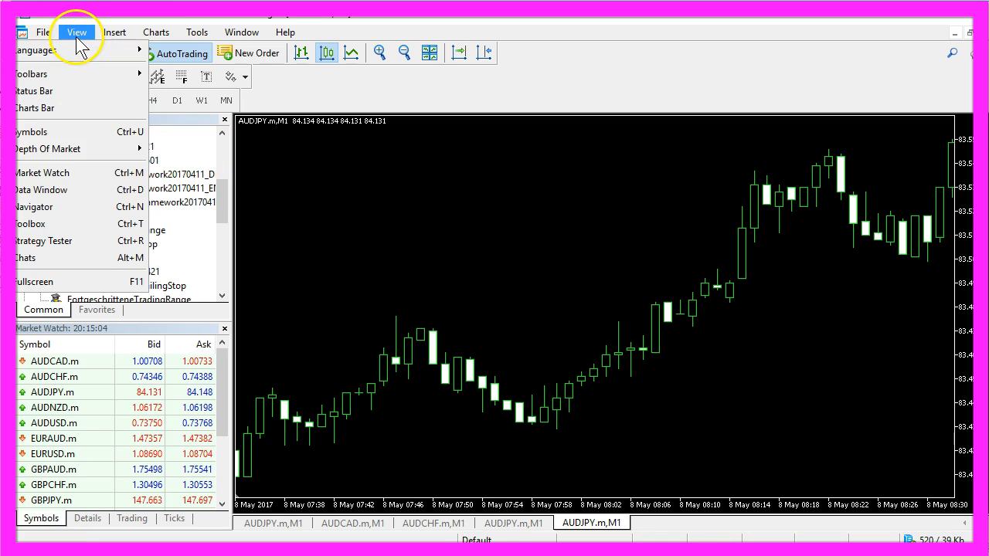
{"action": "mouse_move", "coordinate": [46, 241]}
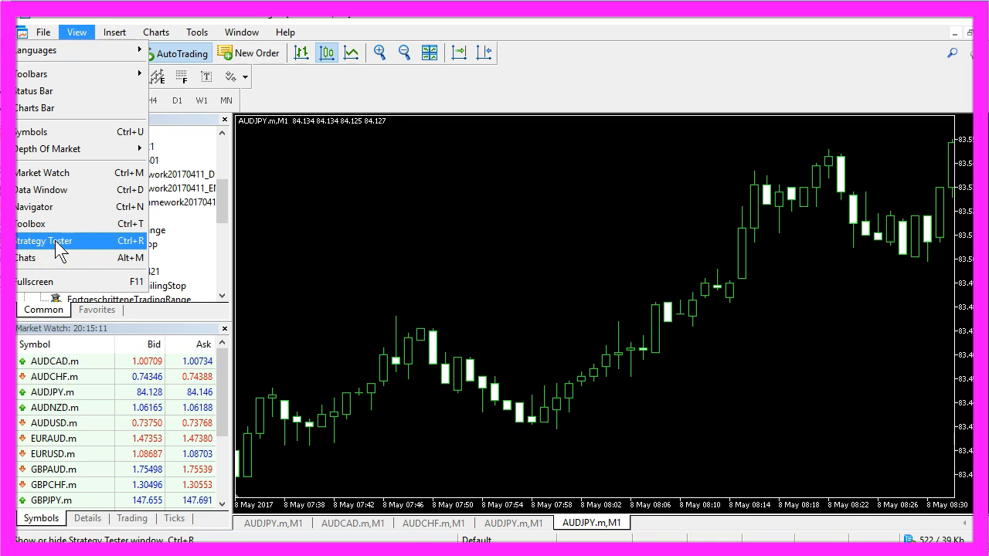
{"action": "left_click", "coordinate": [44, 241]}
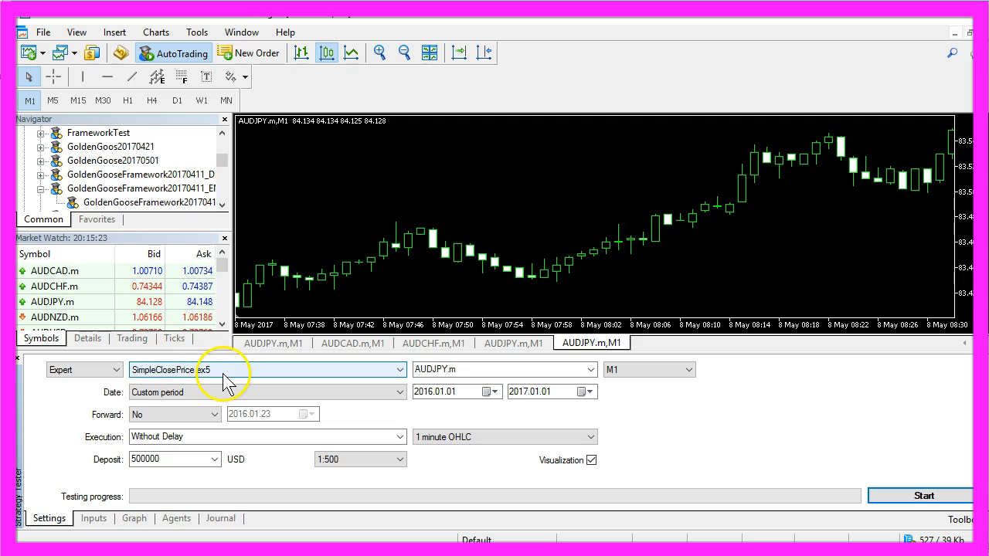
Select the SimpleClosePrice expert and start the AUDJPY.m M1 visual backtest.
{"action": "left_click", "coordinate": [590, 369]}
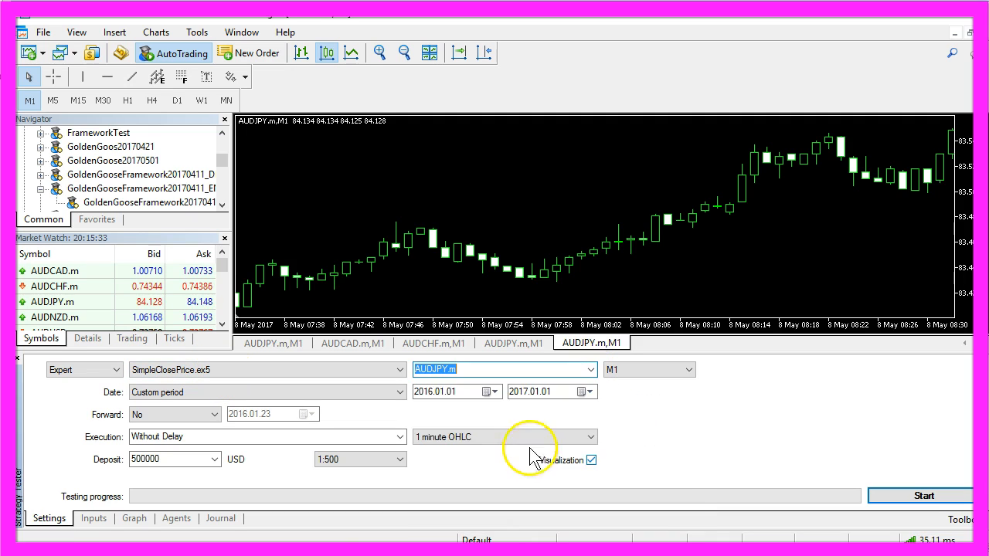
{"action": "mouse_move", "coordinate": [544, 483]}
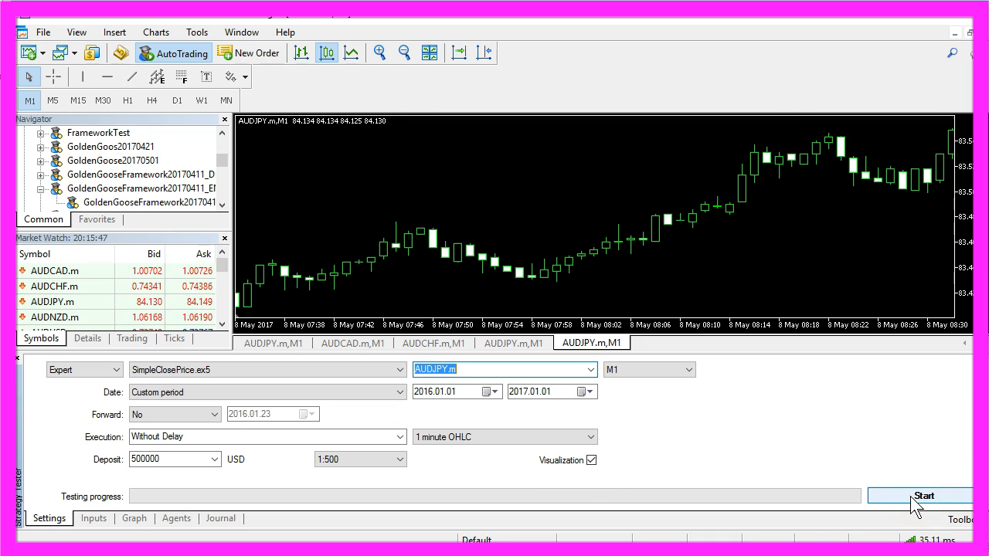
{"action": "left_click", "coordinate": [924, 495]}
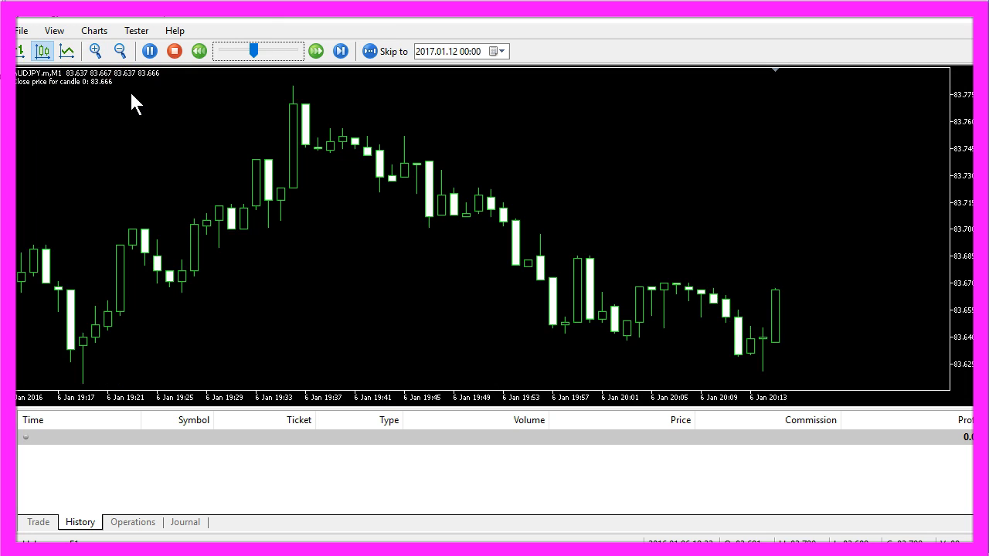
Pause the visual backtest to compare the 83.654 candle 0 close.
{"action": "left_click", "coordinate": [341, 51]}
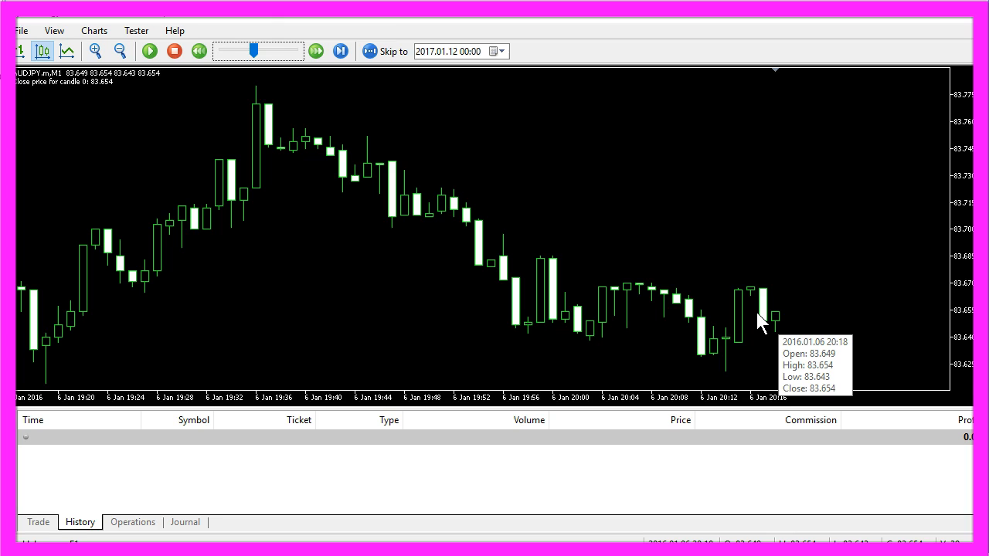
{"action": "mouse_move", "coordinate": [126, 168]}
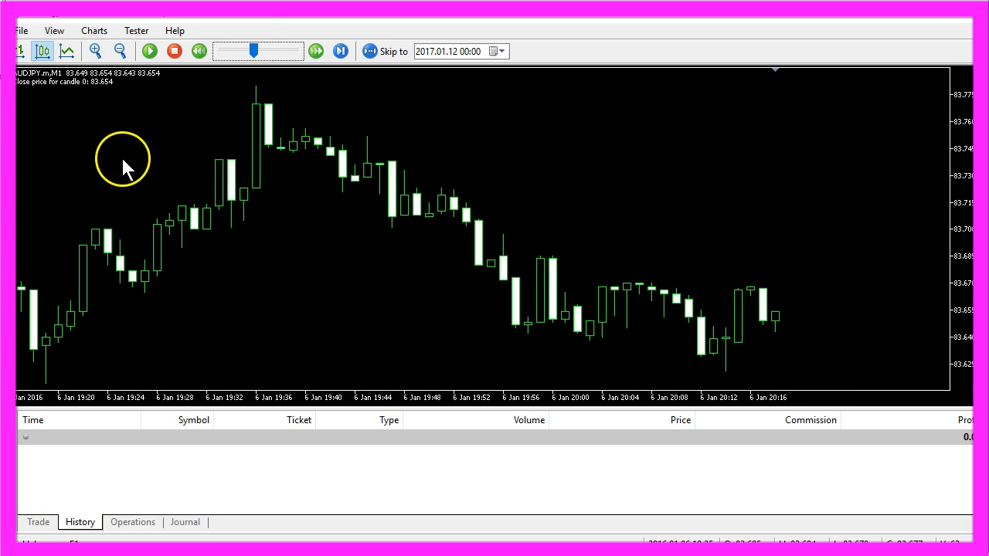
{"action": "mouse_move", "coordinate": [101, 85]}
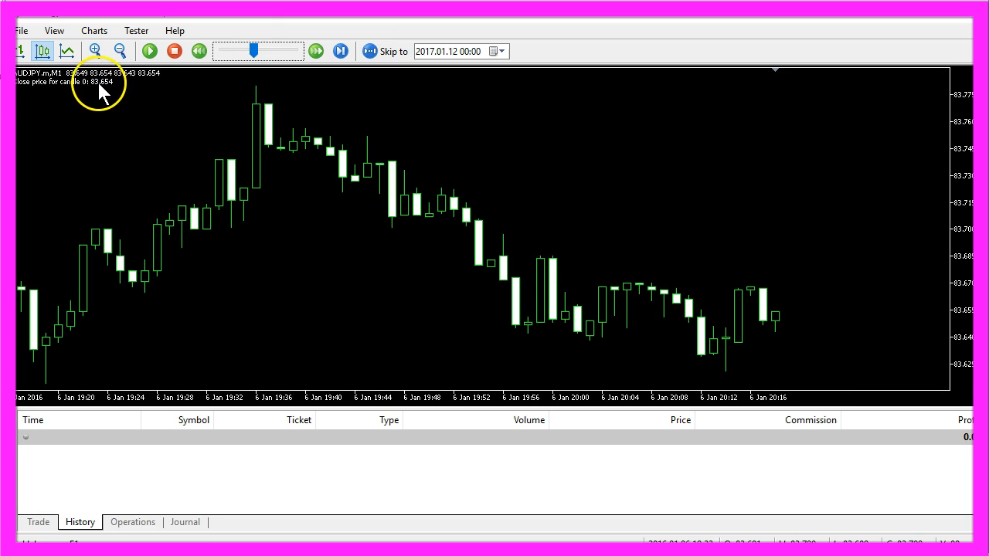
{"action": "mouse_move", "coordinate": [251, 56]}
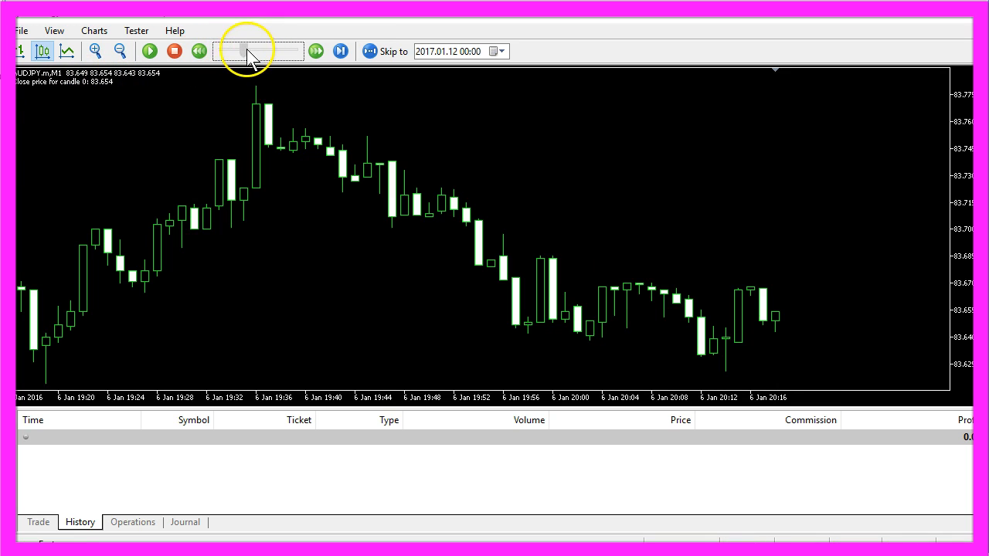
Set playback to slowest speed, step one tick, then resume the test.
{"action": "left_click", "coordinate": [150, 51]}
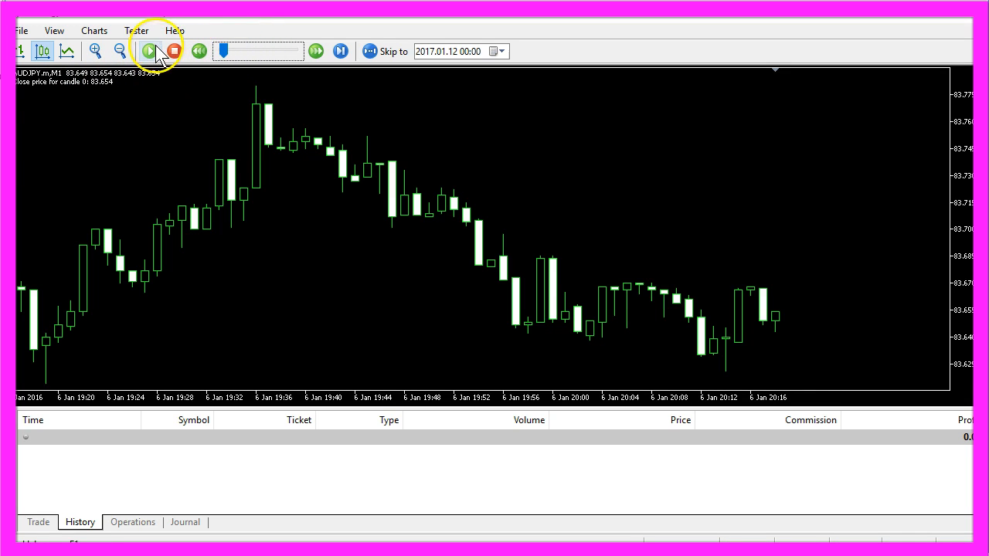
{"action": "mouse_move", "coordinate": [150, 51]}
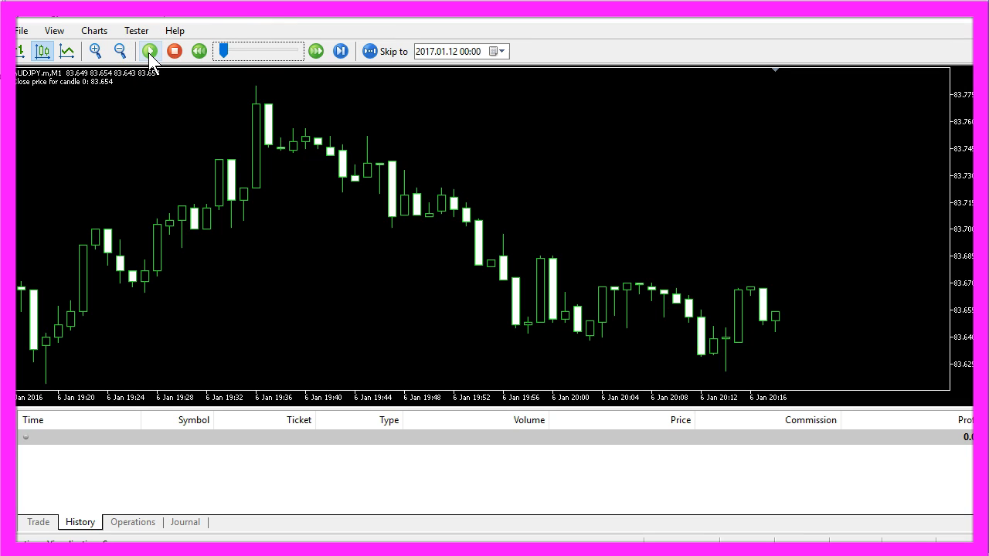
{"action": "left_click", "coordinate": [150, 51]}
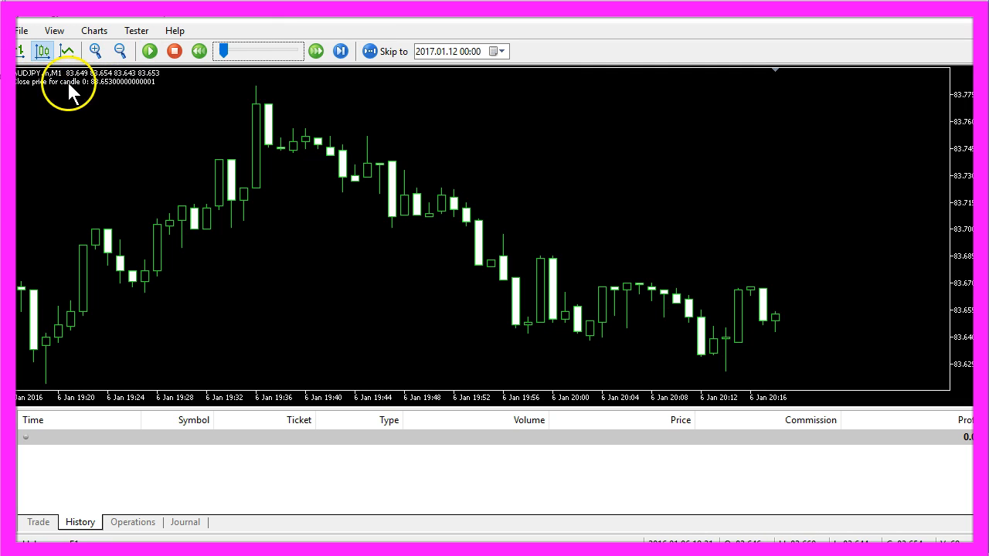
{"action": "mouse_move", "coordinate": [127, 94]}
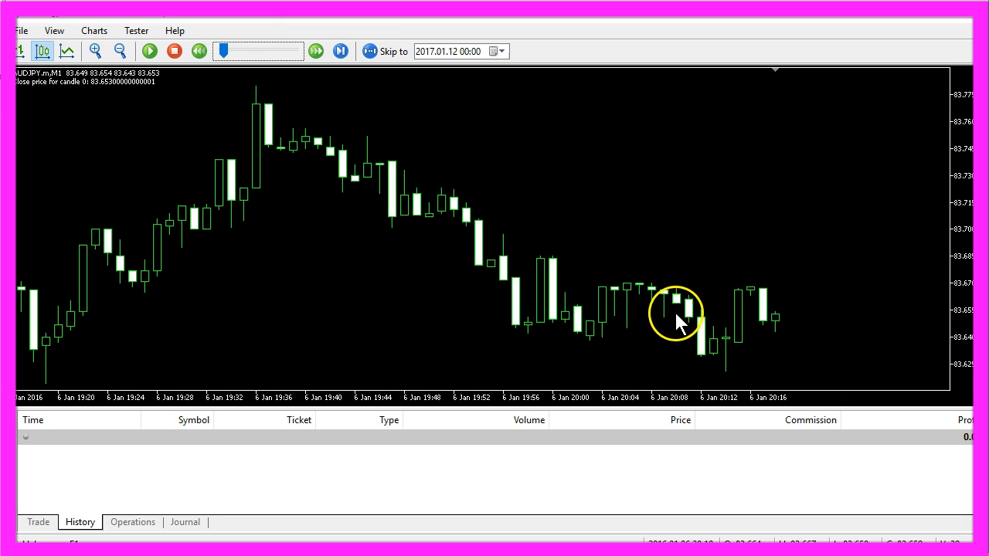
{"action": "mouse_move", "coordinate": [780, 324]}
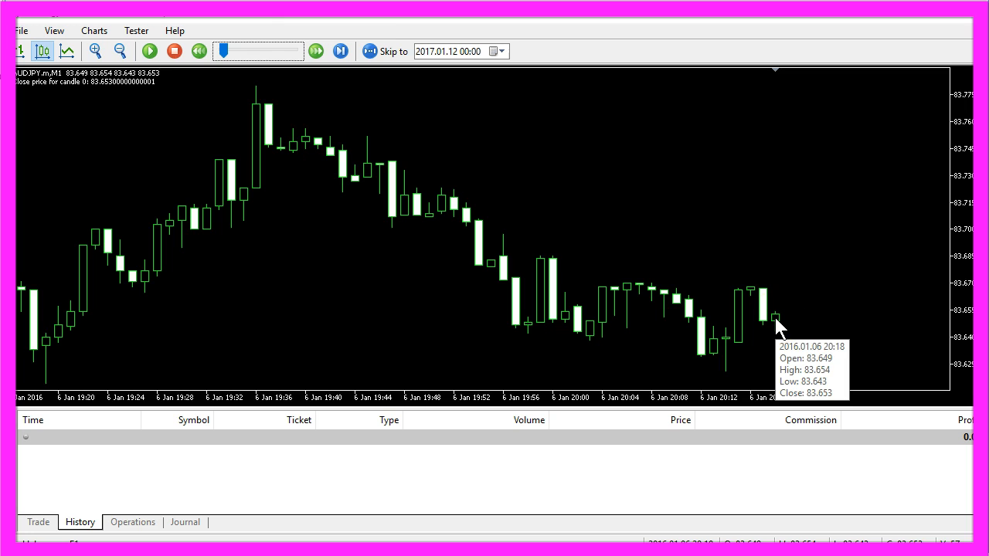
{"action": "left_click", "coordinate": [148, 51]}
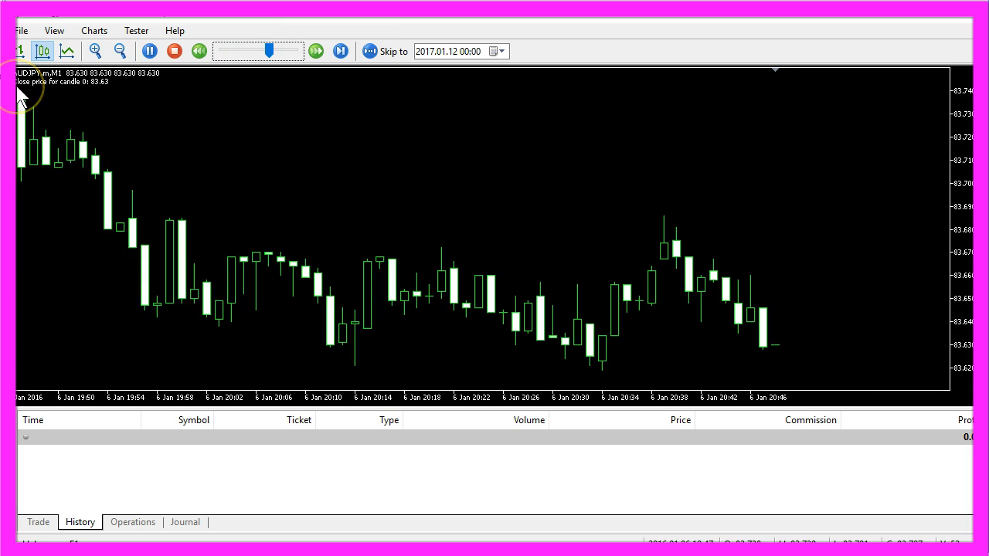